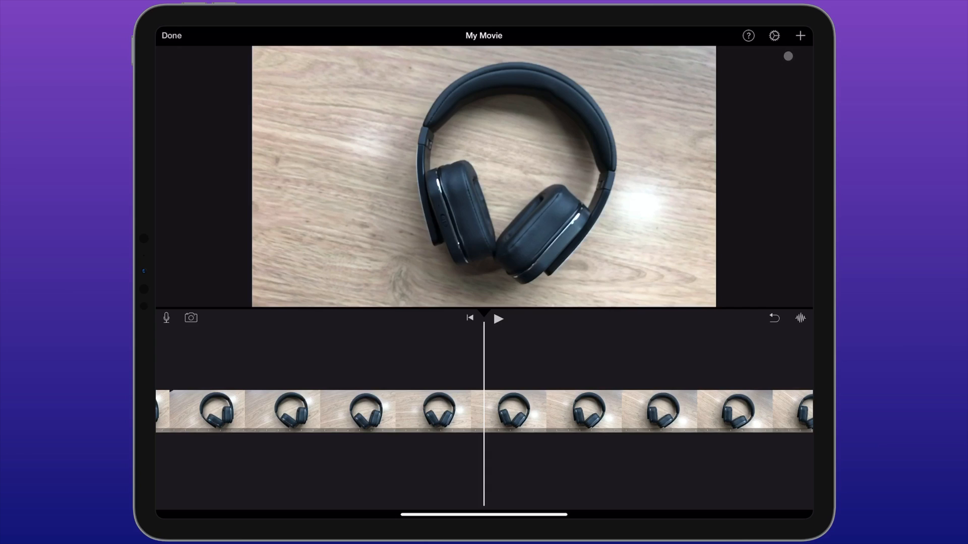
Open the Media browser beside the preview using the + button.
{"action": "left_click", "coordinate": [799, 35]}
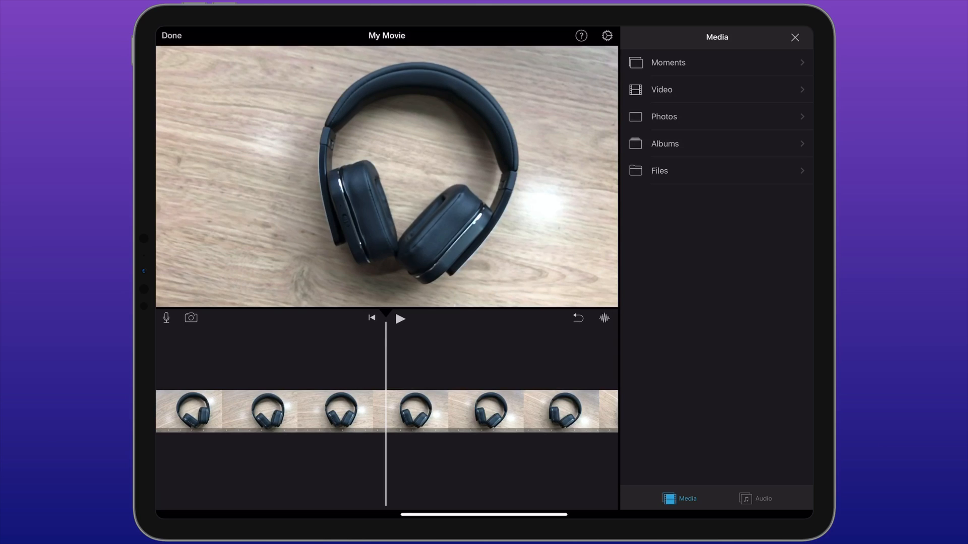
Pick clip L1020086 from the LEICA card's DCIM > 102LEICA folder.
{"action": "left_click", "coordinate": [659, 170]}
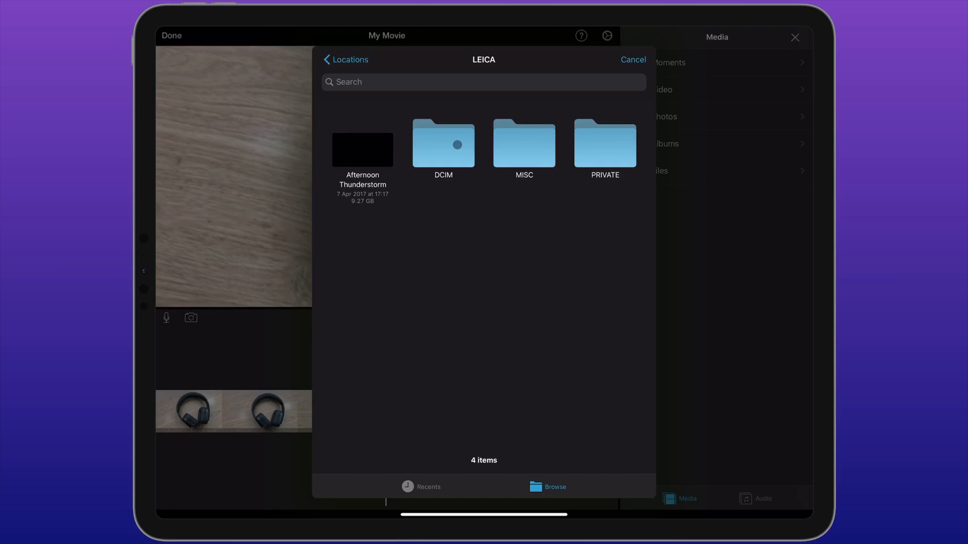
{"action": "left_click", "coordinate": [443, 144]}
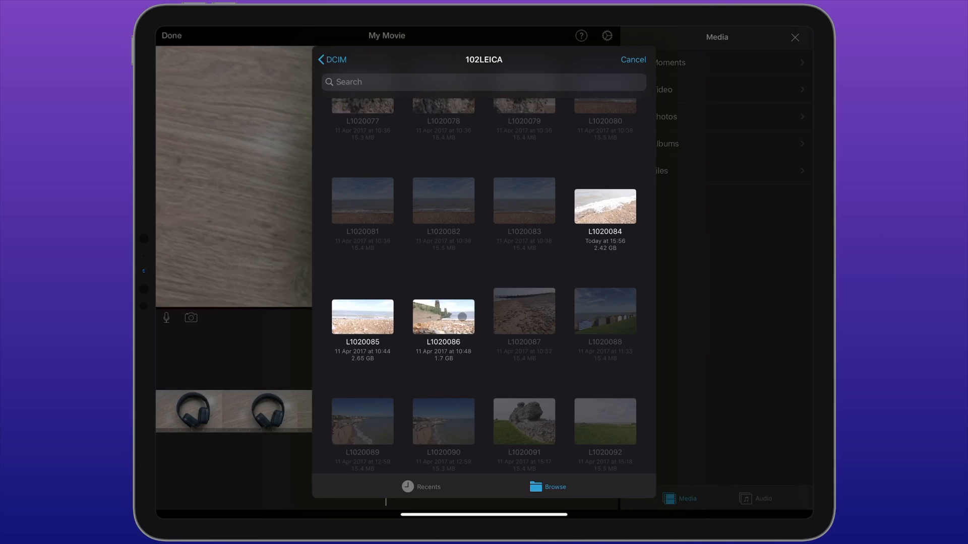
{"action": "left_click", "coordinate": [604, 206]}
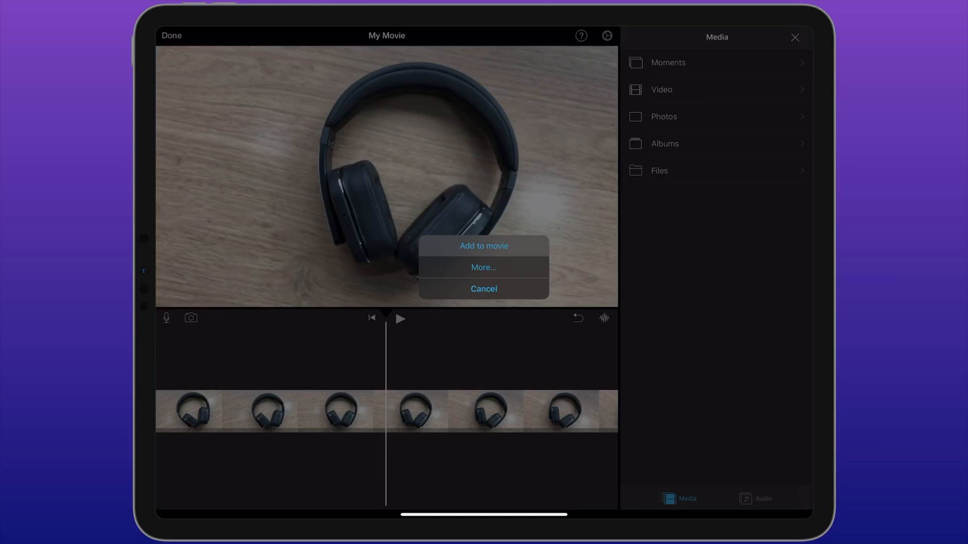
Add clip L1020086 to the timeline with Add to movie.
{"action": "left_click", "coordinate": [484, 245]}
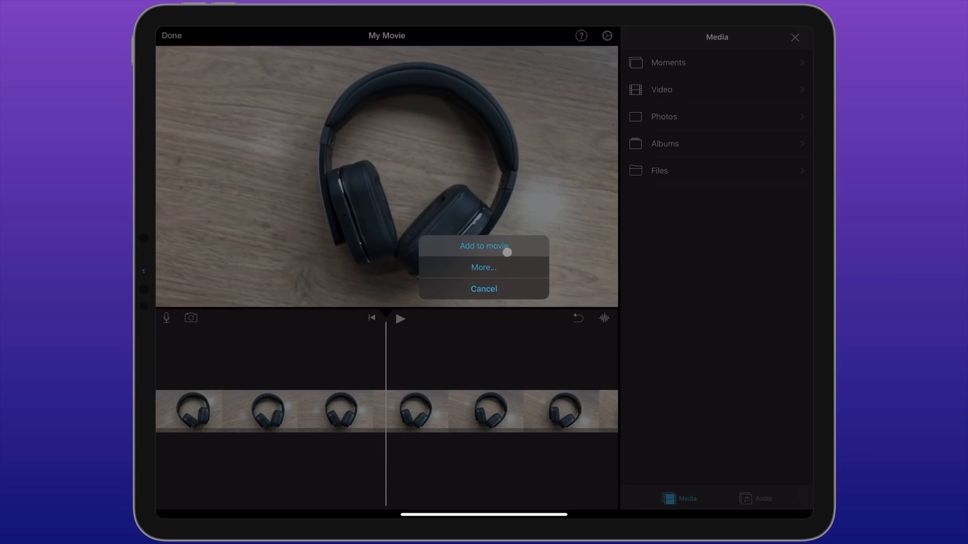
{"action": "left_click", "coordinate": [484, 245]}
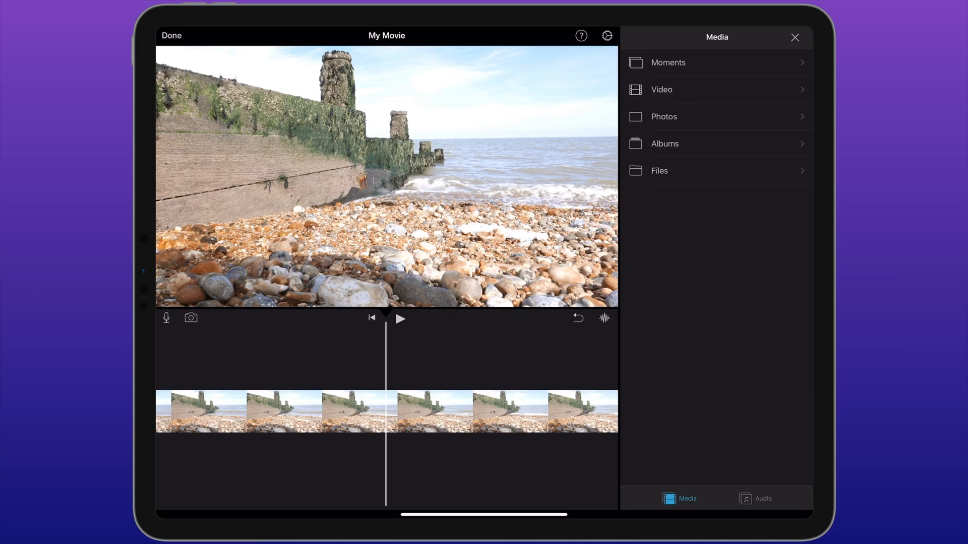
Add the SUBSCRIBE clip as a Green/Blue Screen overlay and select it in the timeline.
{"action": "left_click", "coordinate": [659, 170]}
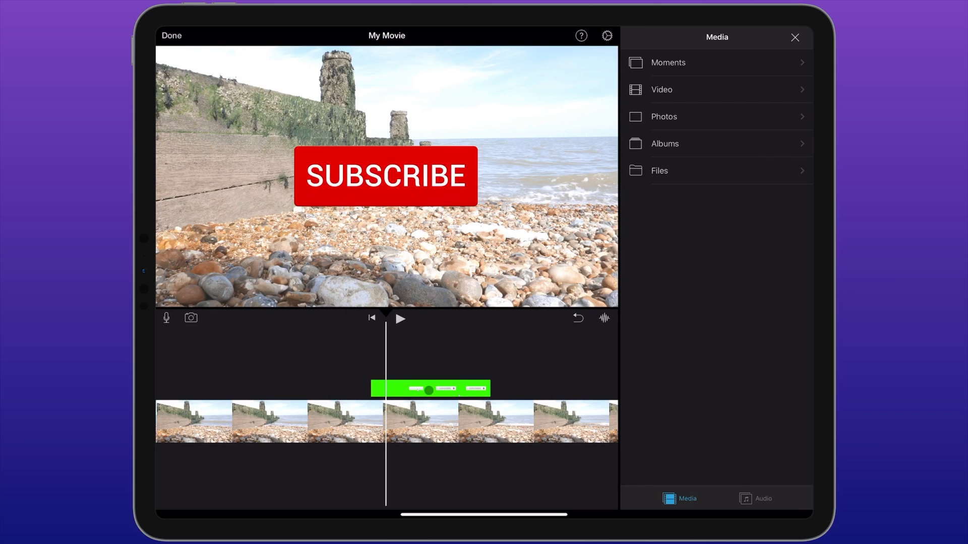
{"action": "left_click", "coordinate": [430, 388]}
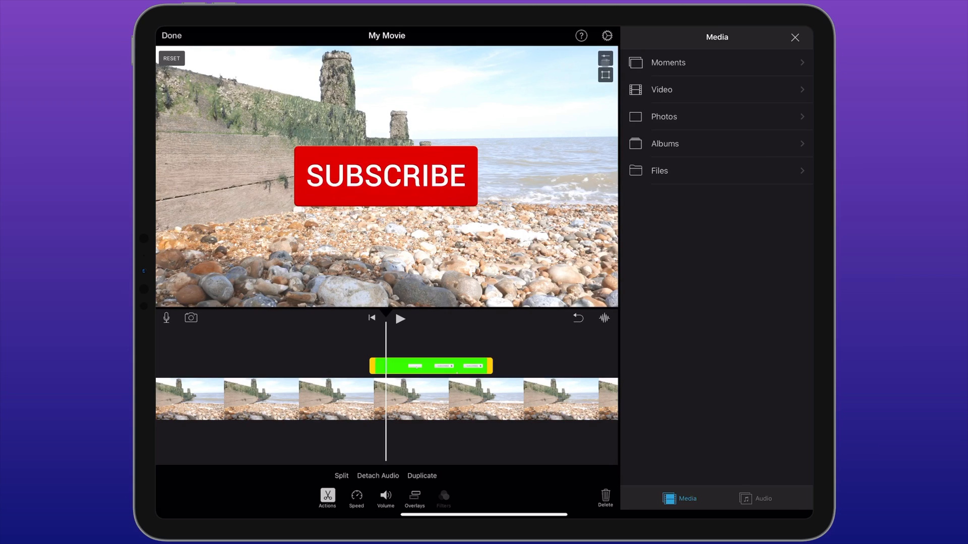
{"action": "left_click", "coordinate": [605, 59]}
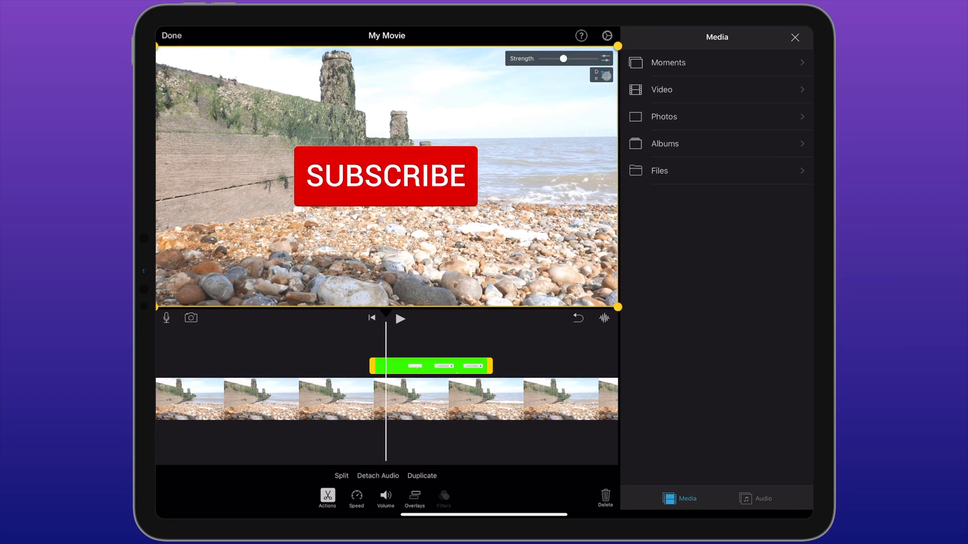
{"action": "left_click", "coordinate": [604, 58]}
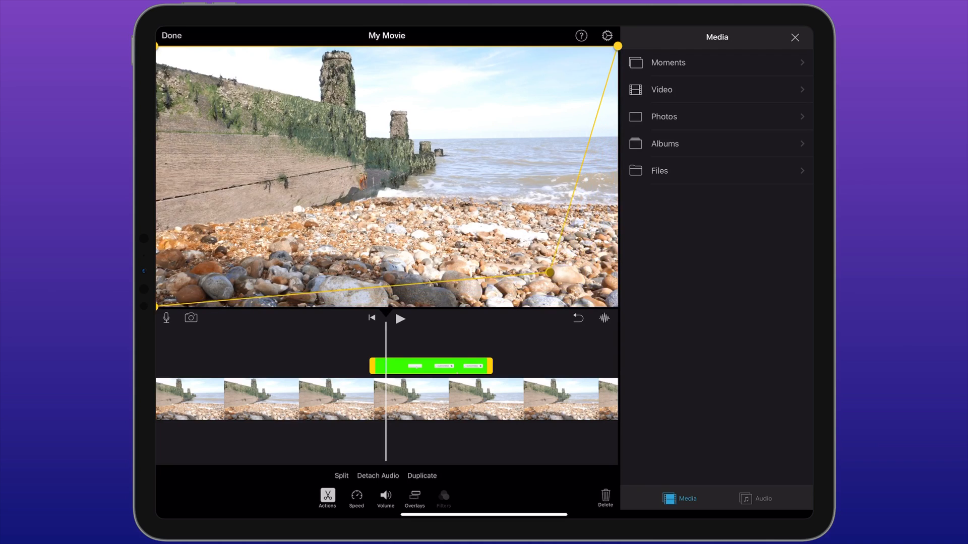
{"action": "left_click_drag", "start_coordinate": [549, 272], "coordinate": [541, 269]}
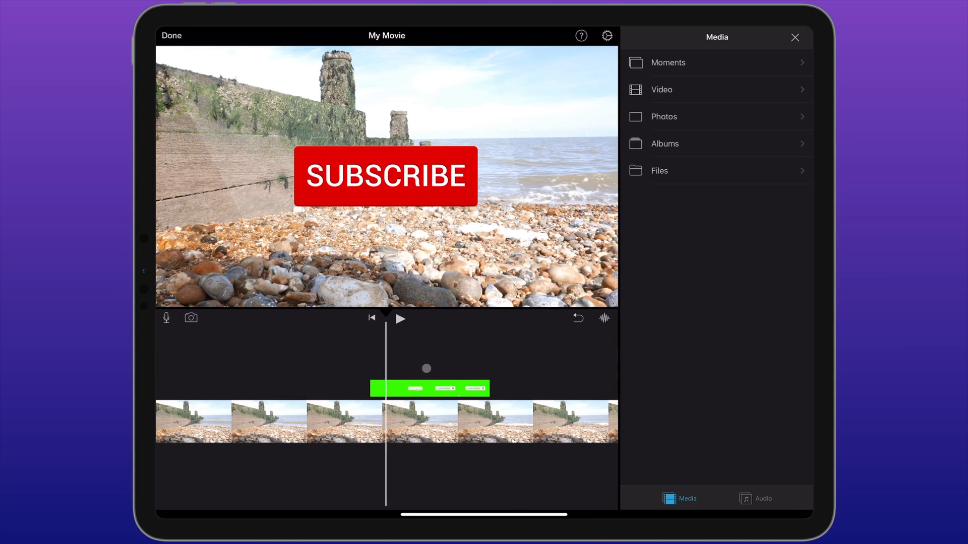
{"action": "left_click", "coordinate": [426, 389]}
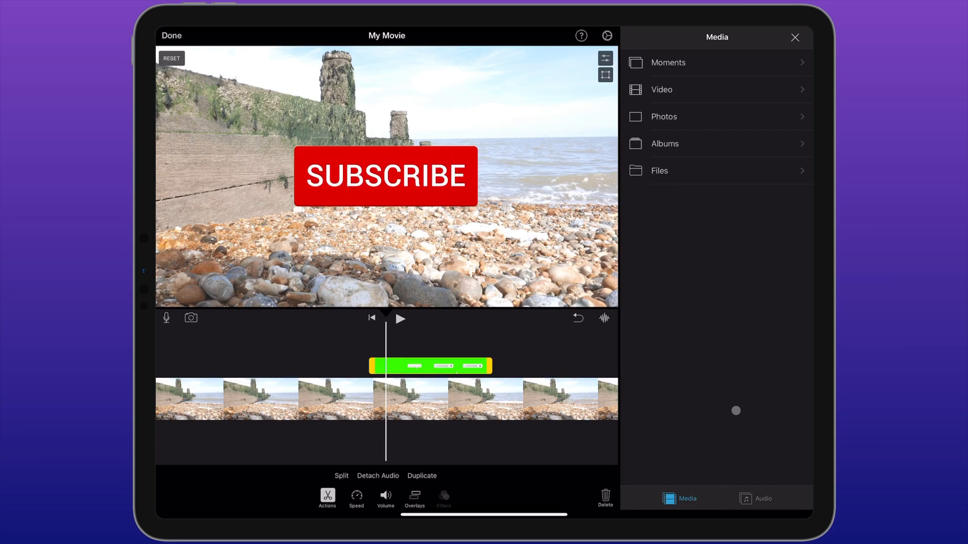
Open the built-in Soundtracks collection and scroll through it toward Evergreen.
{"action": "left_click", "coordinate": [756, 498]}
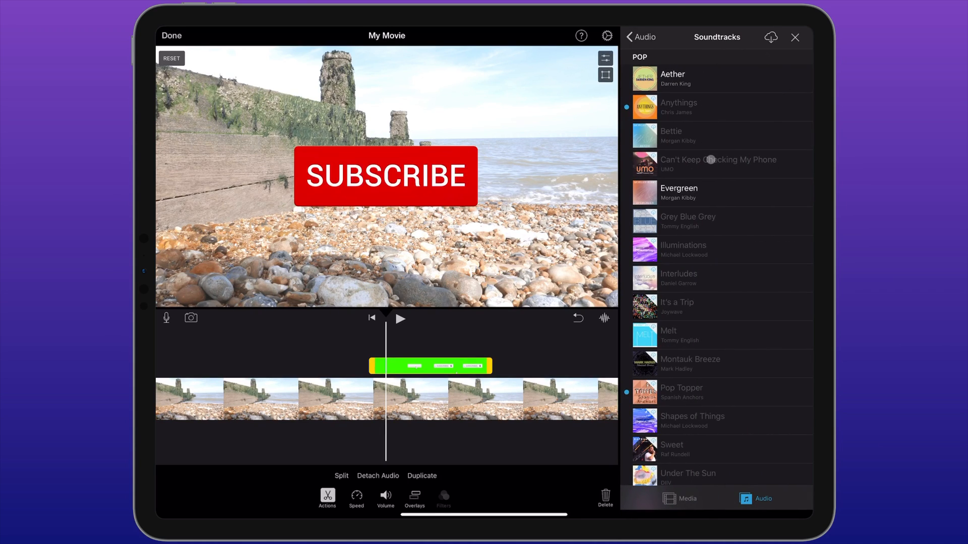
{"action": "scroll", "scroll_direction": "down", "scroll_amount": 3}
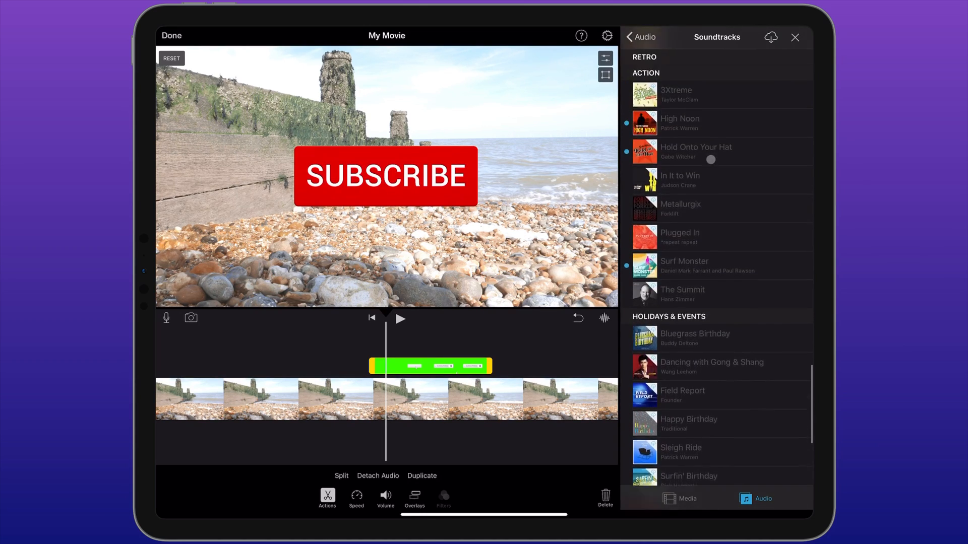
{"action": "scroll", "scroll_direction": "down", "scroll_amount": 3}
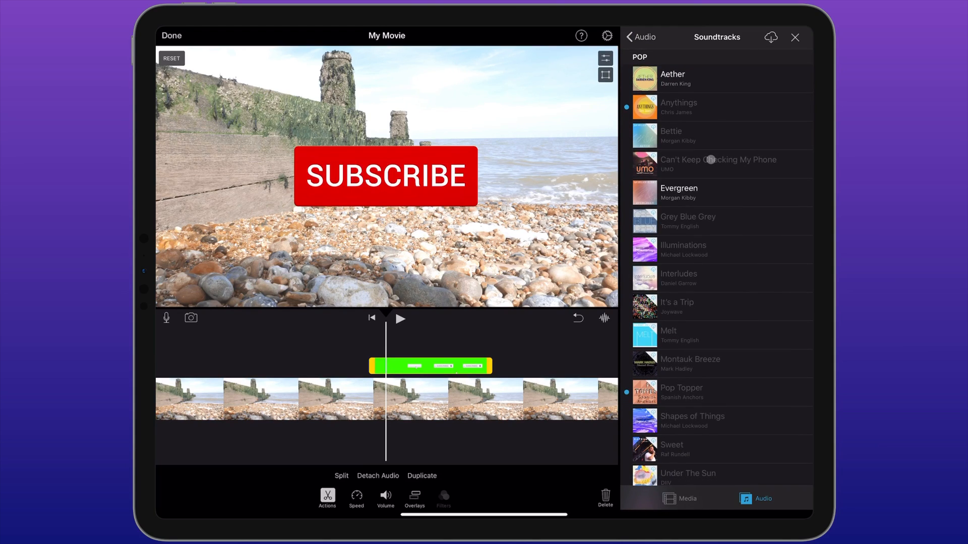
{"action": "mouse_move", "coordinate": [696, 216]}
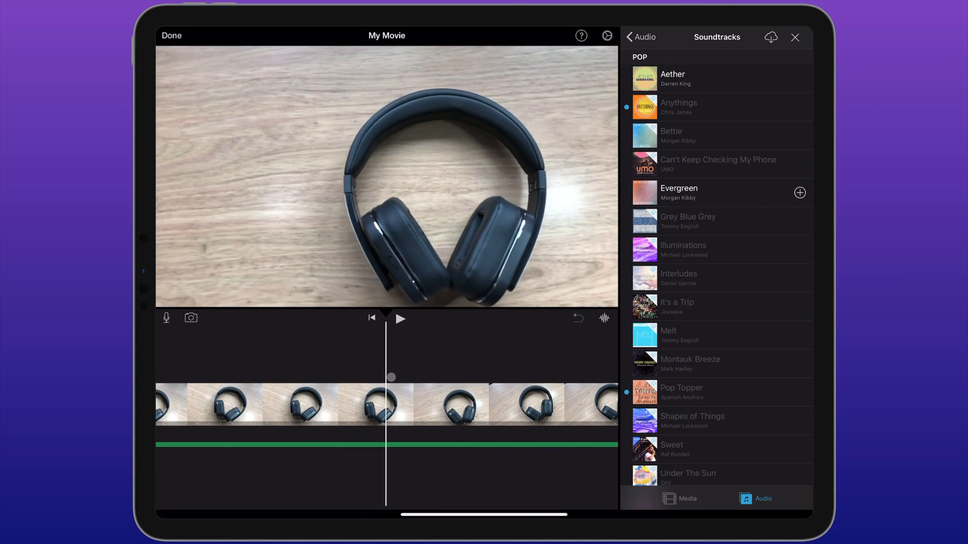
Preview the movie with the Evergreen music, then open the My Music library.
{"action": "left_click", "coordinate": [400, 318]}
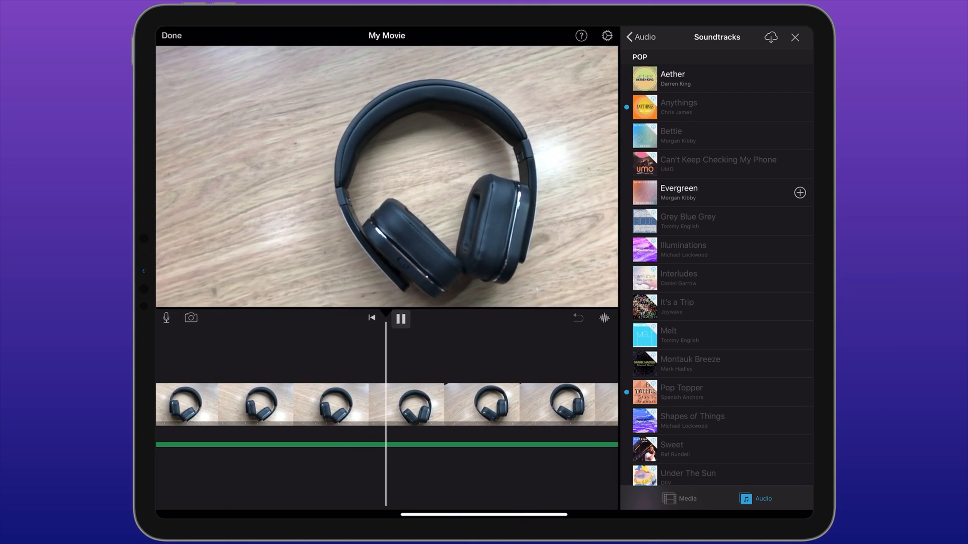
{"action": "left_click", "coordinate": [400, 318]}
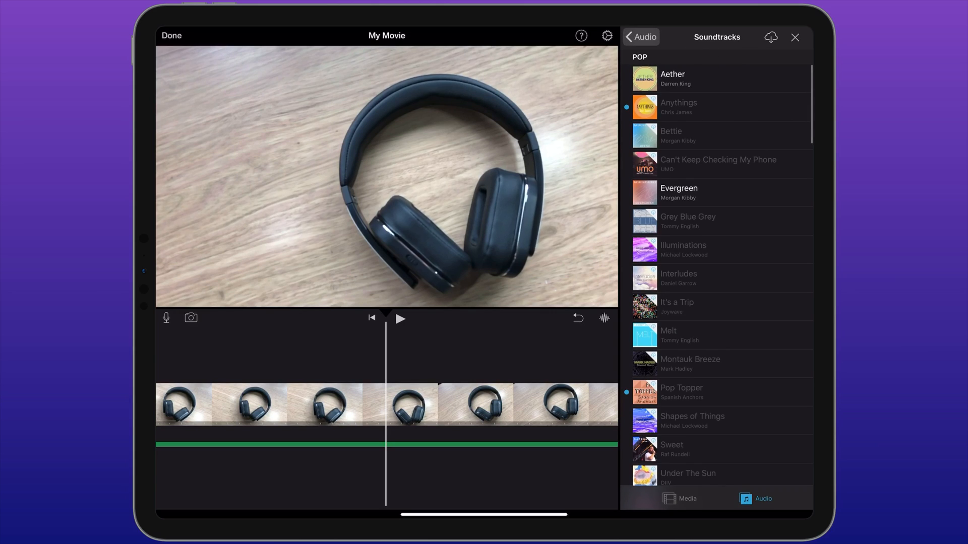
{"action": "left_click", "coordinate": [641, 36]}
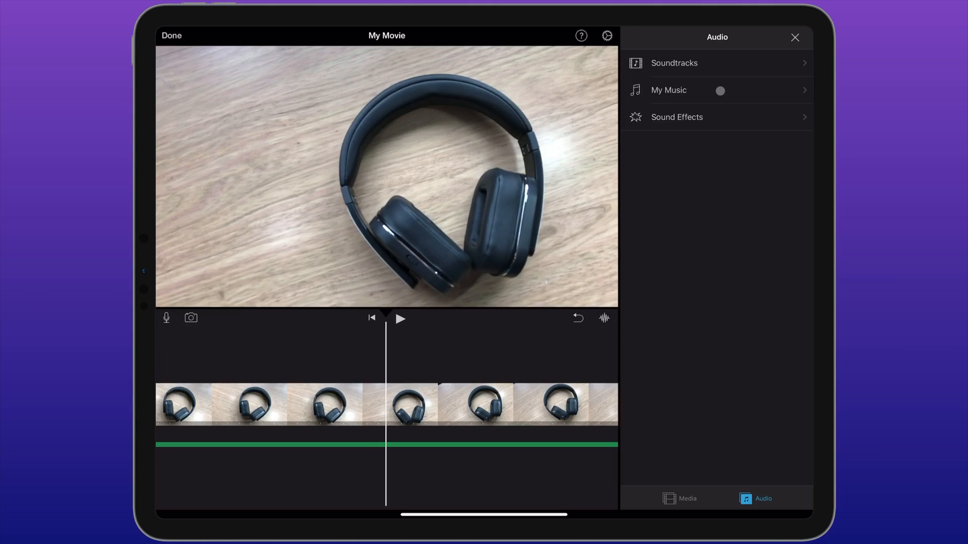
{"action": "left_click", "coordinate": [668, 89]}
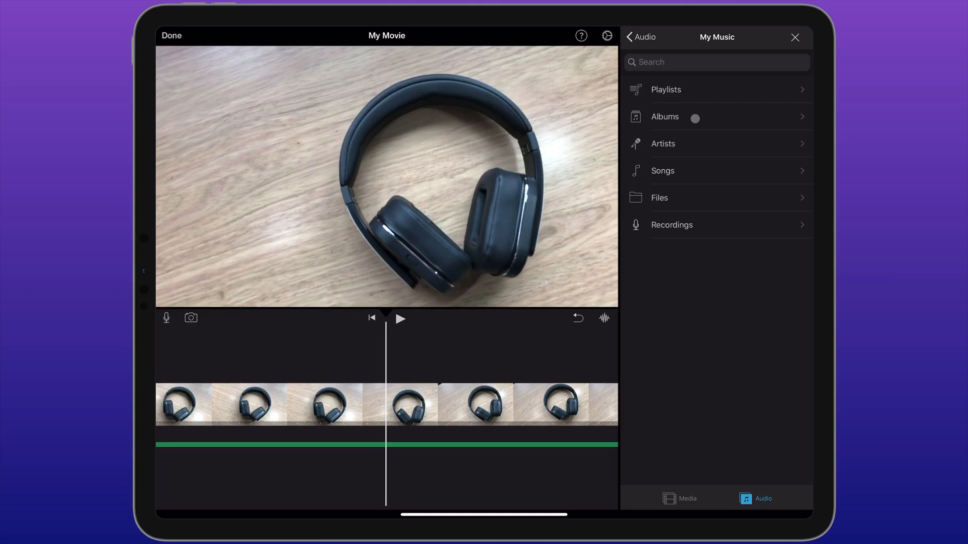
{"action": "left_click", "coordinate": [665, 116]}
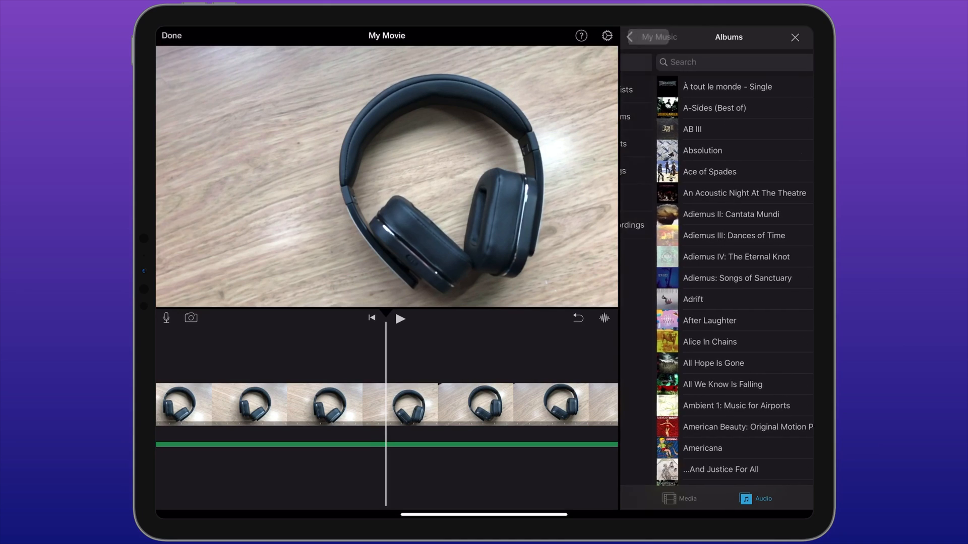
{"action": "left_click", "coordinate": [629, 37]}
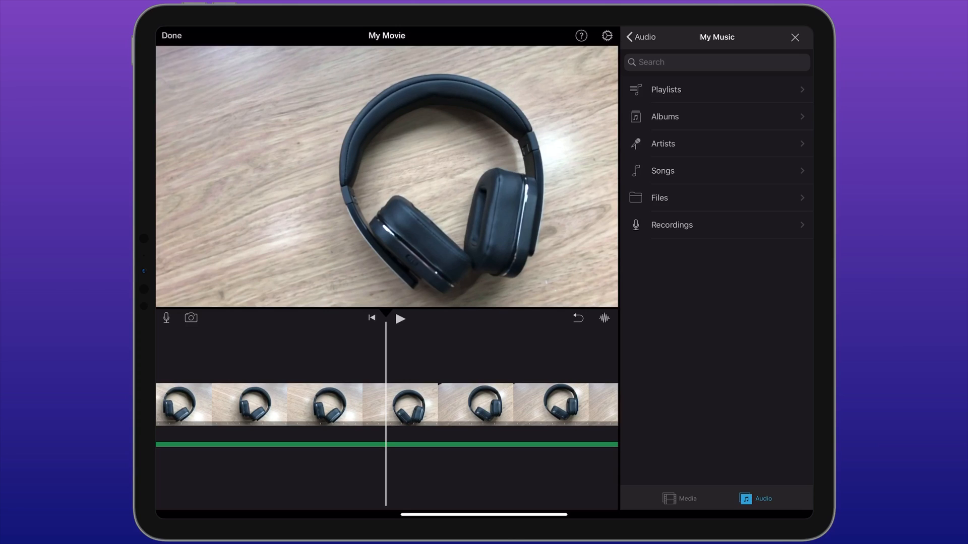
{"action": "left_click", "coordinate": [640, 37]}
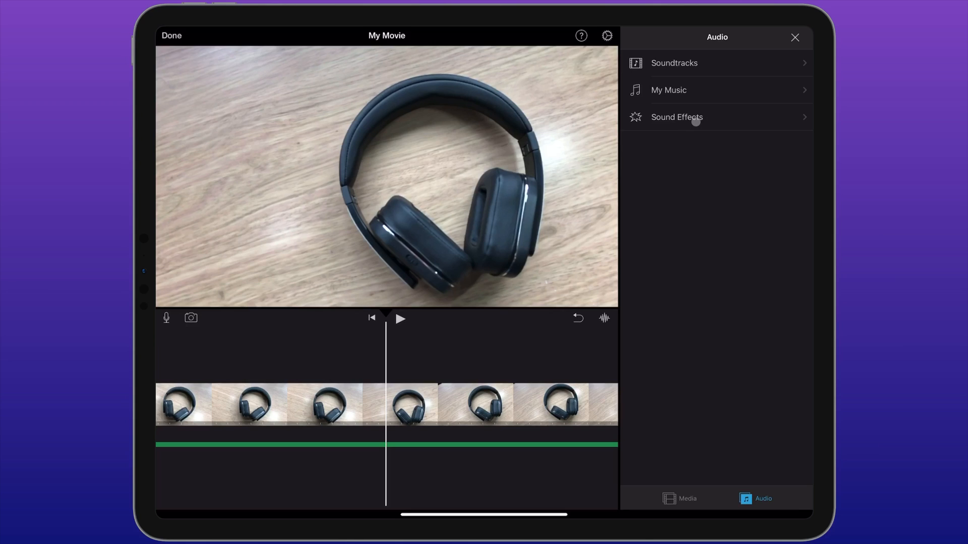
Add the Bark sound effect from Sound Effects and play it back.
{"action": "left_click", "coordinate": [677, 117]}
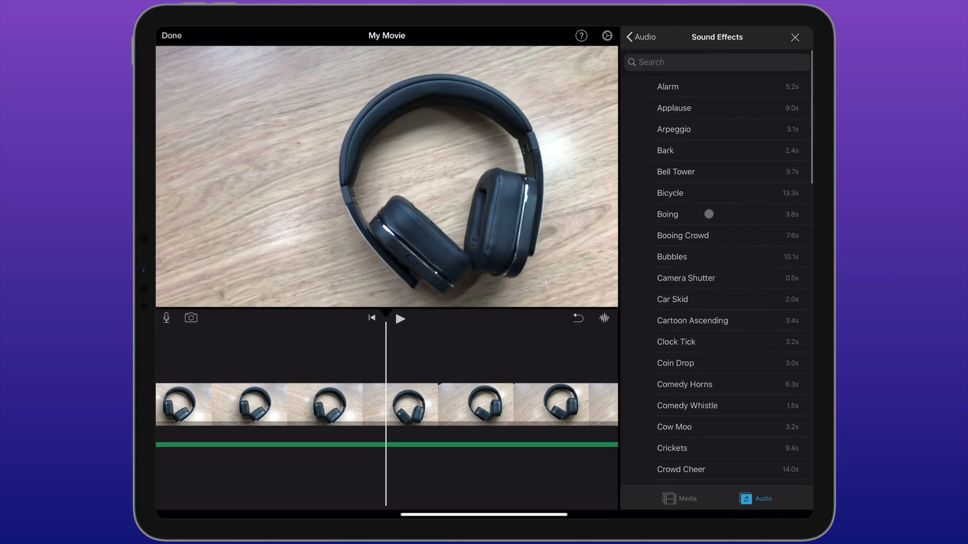
{"action": "scroll", "scroll_direction": "down", "scroll_amount": 3}
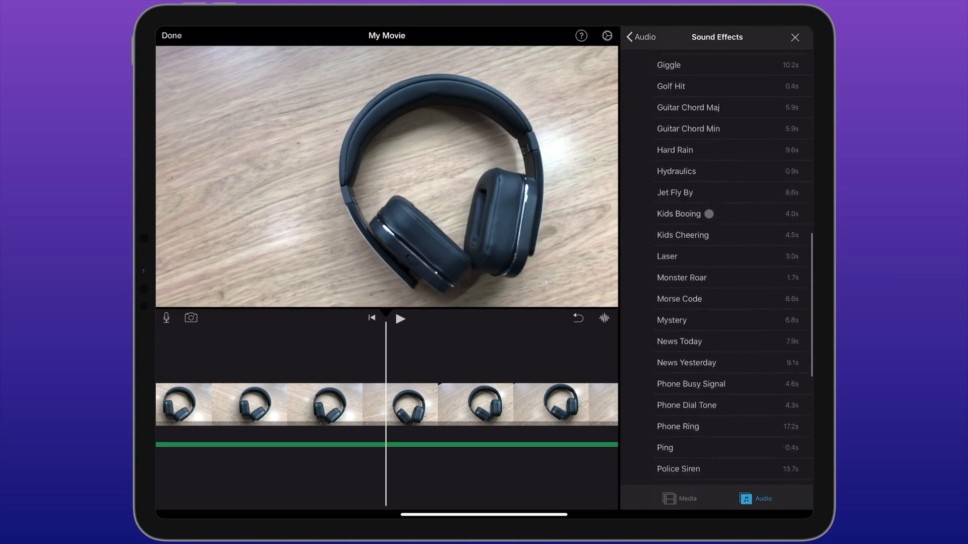
{"action": "scroll", "scroll_direction": "down", "scroll_amount": 3}
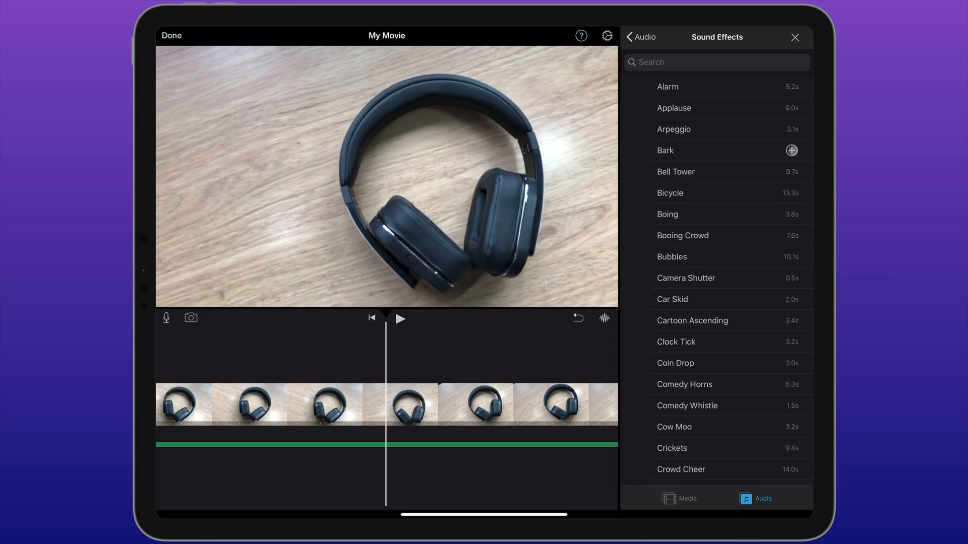
{"action": "left_click", "coordinate": [791, 150]}
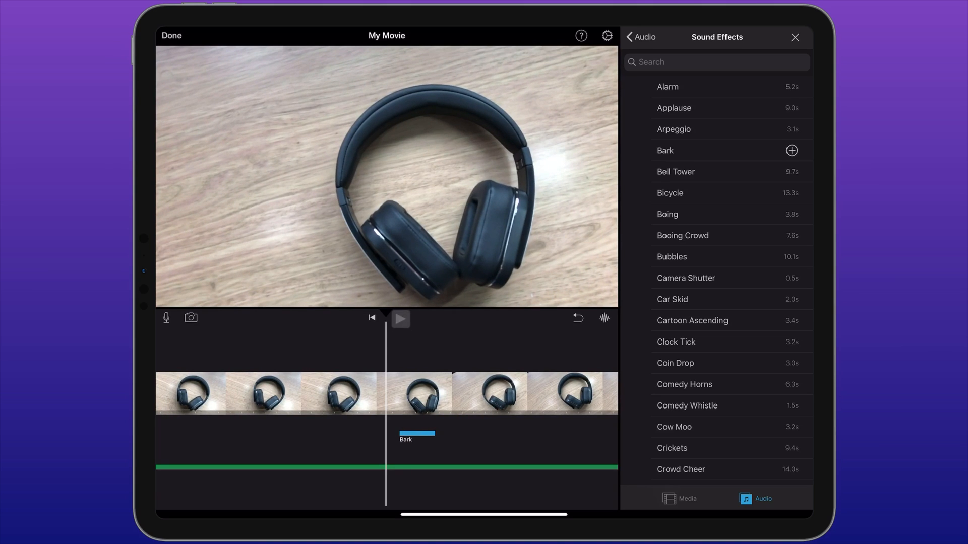
{"action": "left_click", "coordinate": [400, 318]}
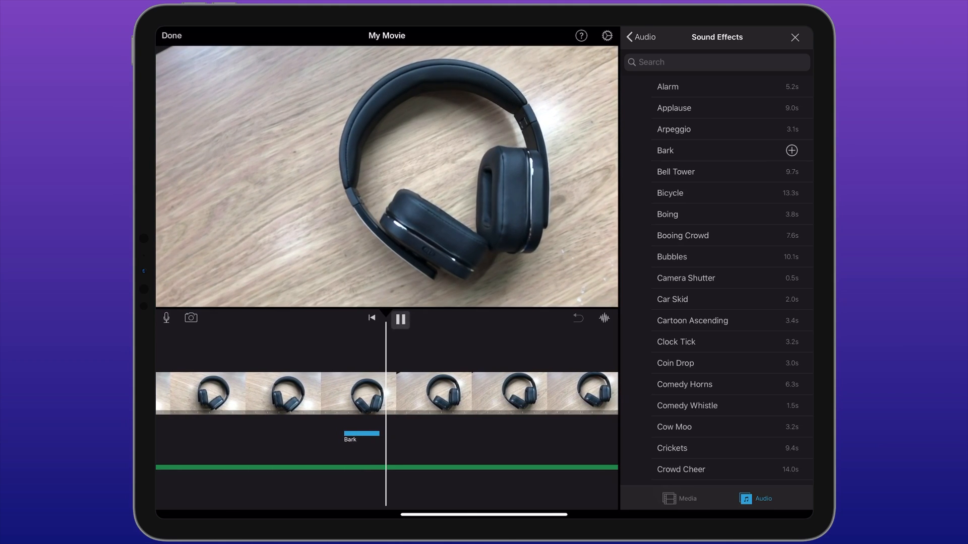
{"action": "left_click", "coordinate": [400, 319]}
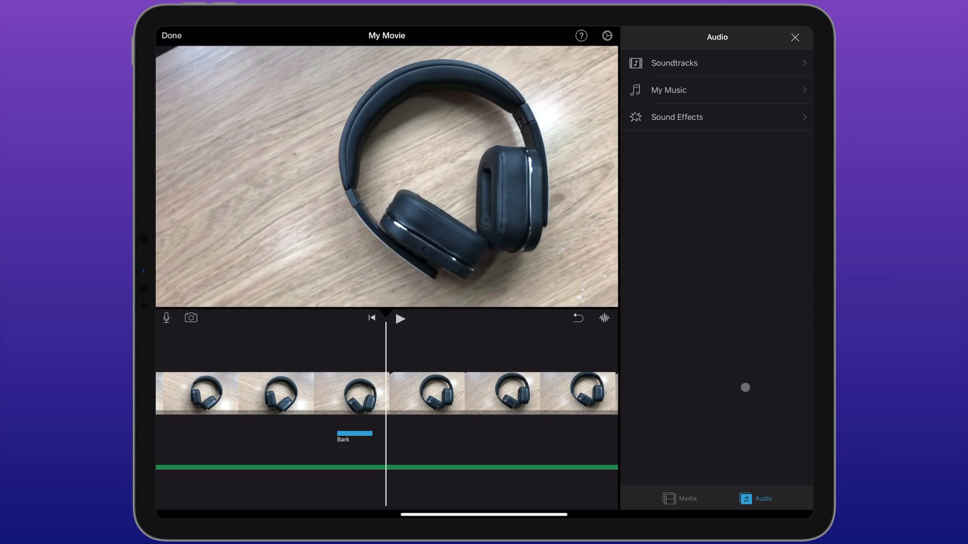
Pick the popcorn image from Moments and add it as Picture in Picture.
{"action": "left_click", "coordinate": [679, 498]}
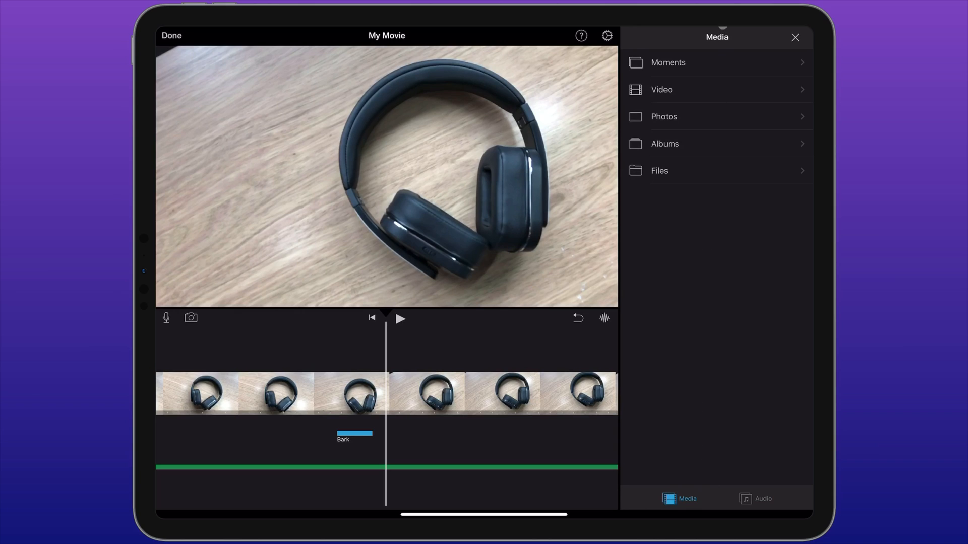
{"action": "left_click", "coordinate": [668, 62]}
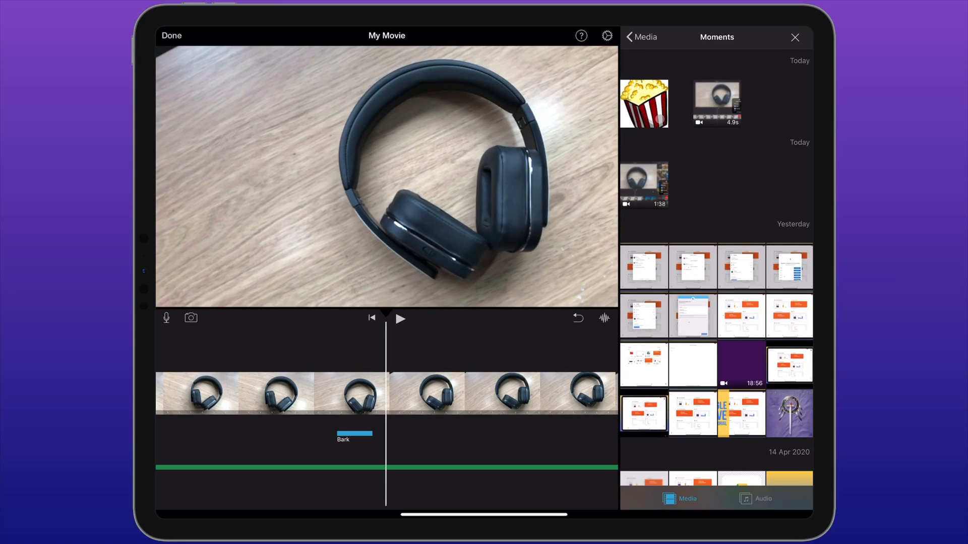
{"action": "left_click", "coordinate": [644, 103]}
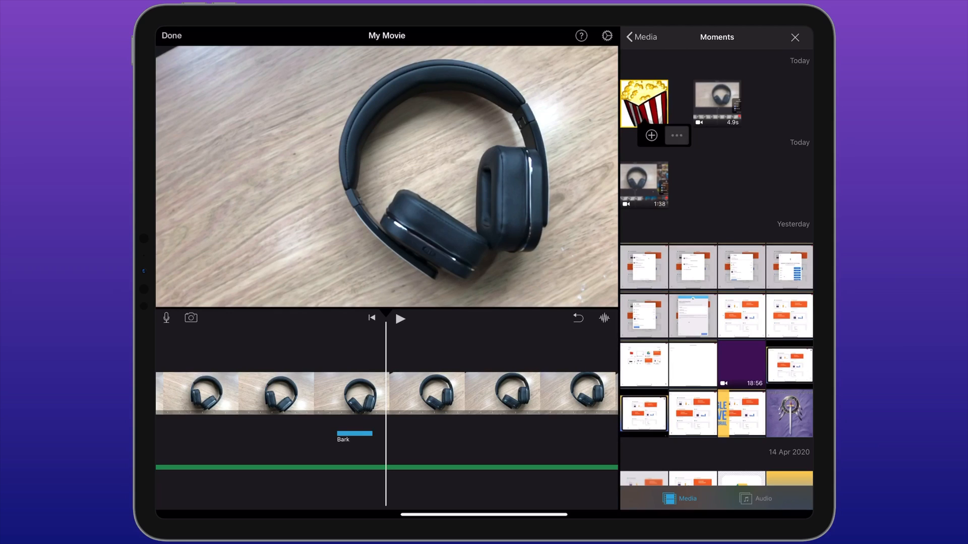
{"action": "left_click", "coordinate": [676, 135]}
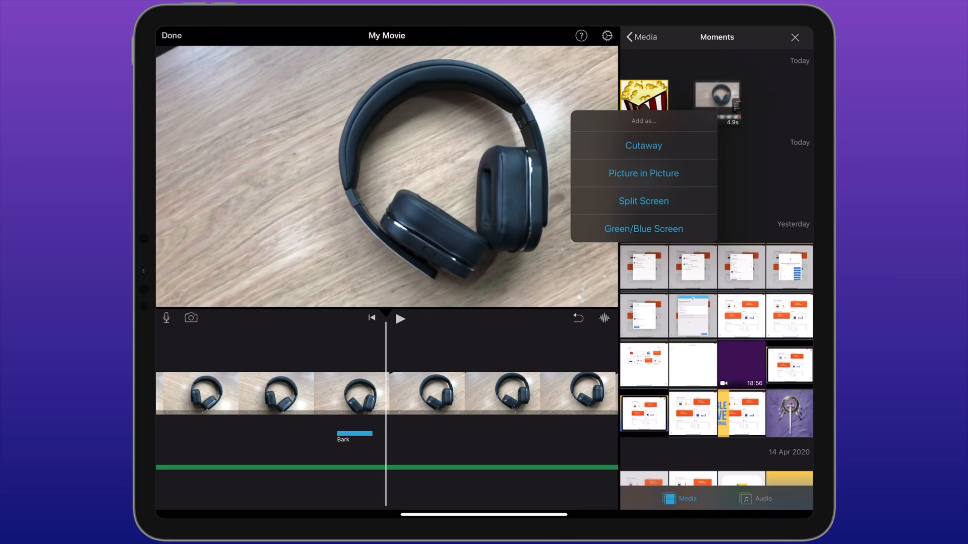
{"action": "left_click", "coordinate": [643, 173]}
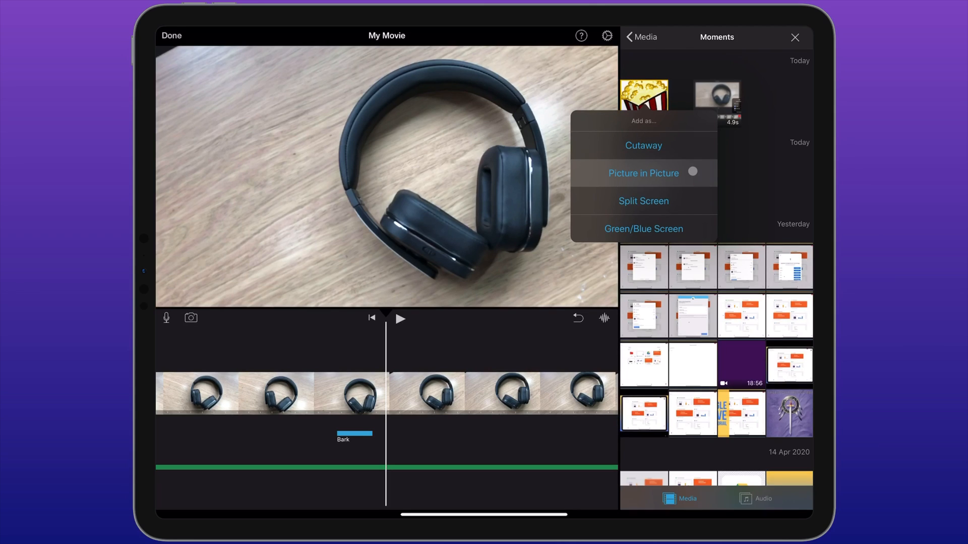
{"action": "left_click", "coordinate": [643, 145]}
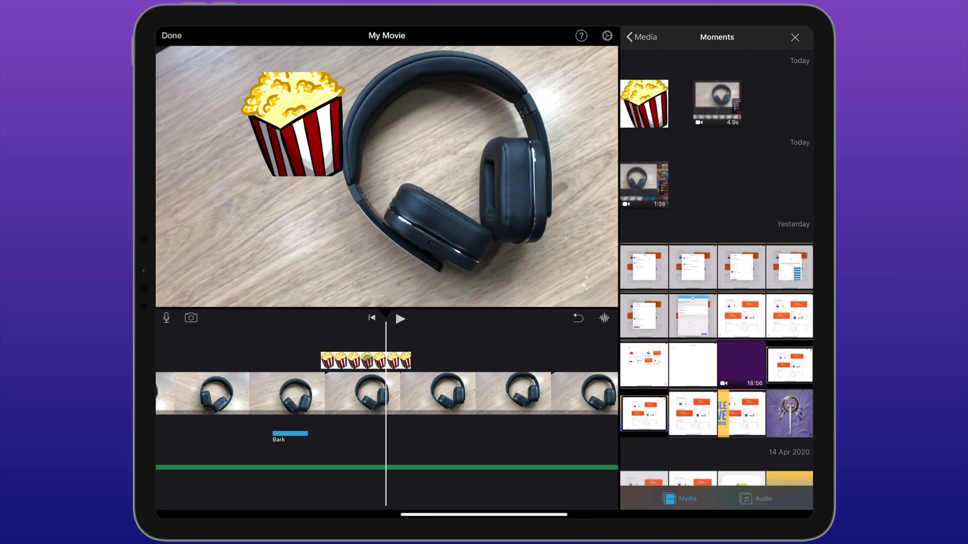
Select the popcorn overlay, enable repositioning, and drag it to the top-left corner.
{"action": "left_click", "coordinate": [365, 361]}
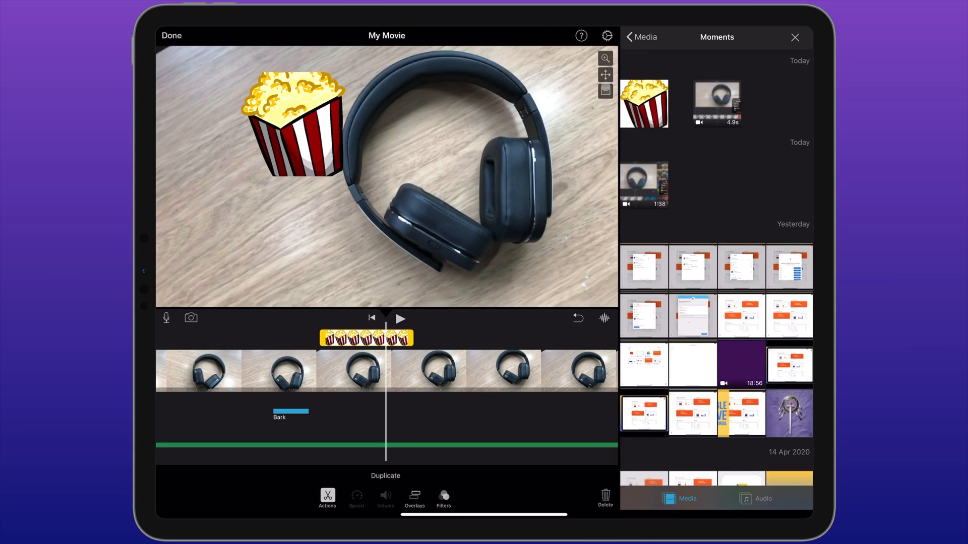
{"action": "left_click", "coordinate": [604, 75]}
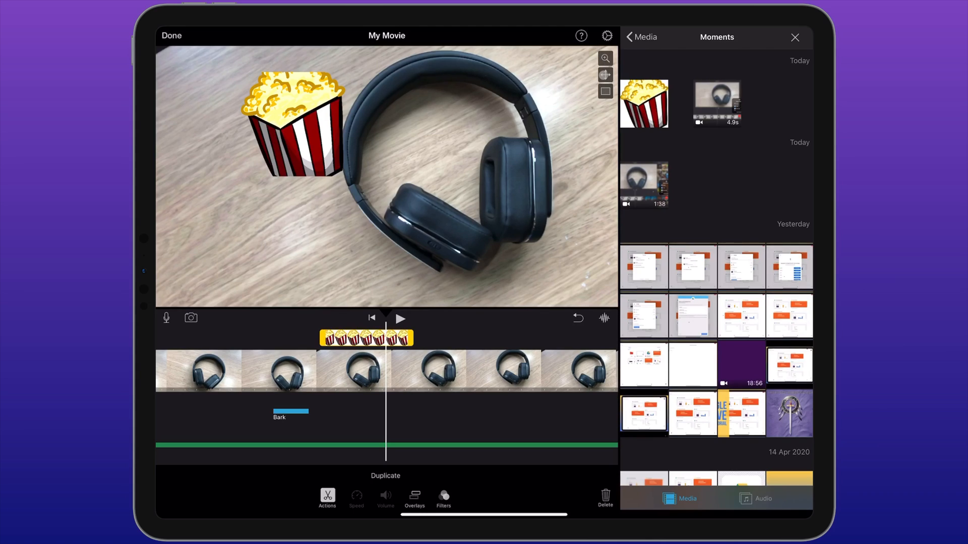
{"action": "left_click", "coordinate": [290, 120]}
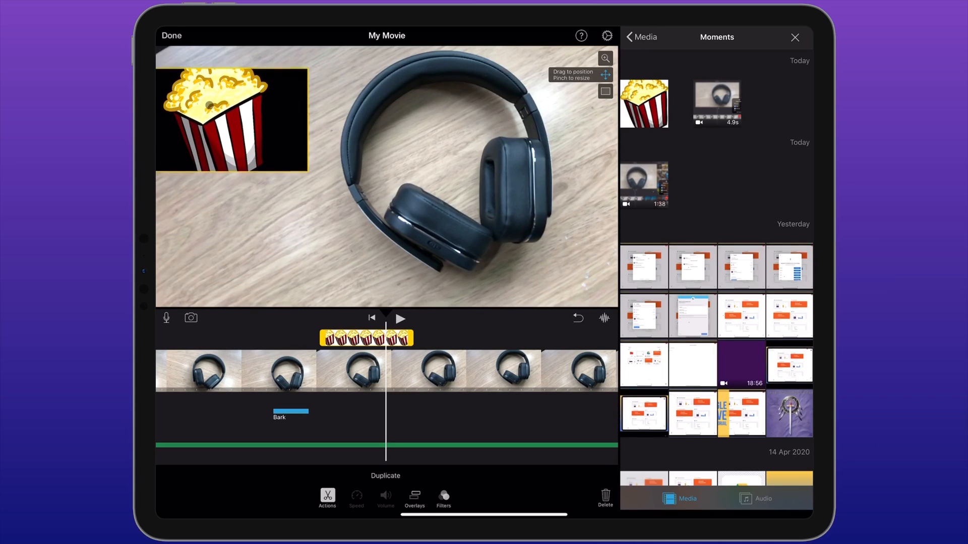
{"action": "left_click_drag", "start_coordinate": [231, 120], "coordinate": [229, 250]}
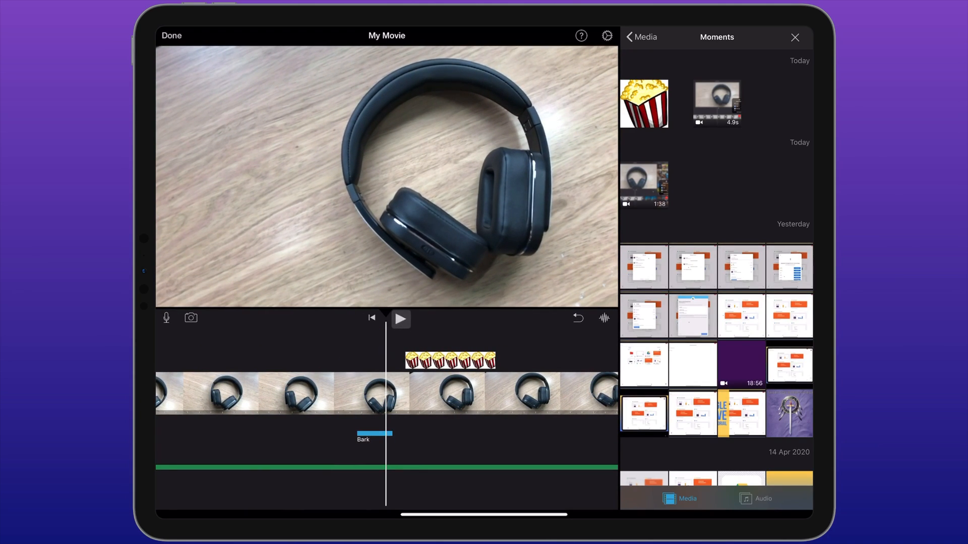
Add the first April piano video from Moments as Picture in Picture.
{"action": "left_click", "coordinate": [400, 319]}
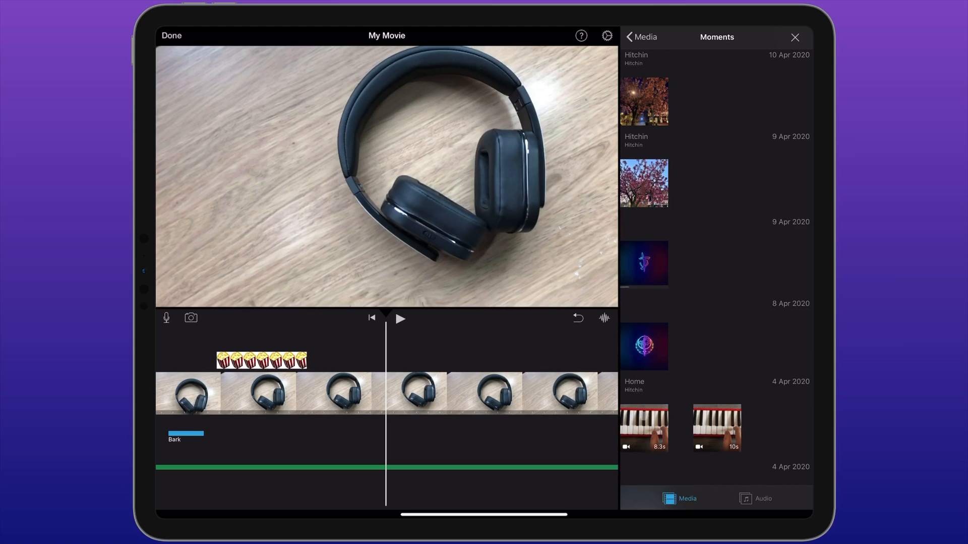
{"action": "left_click", "coordinate": [644, 428]}
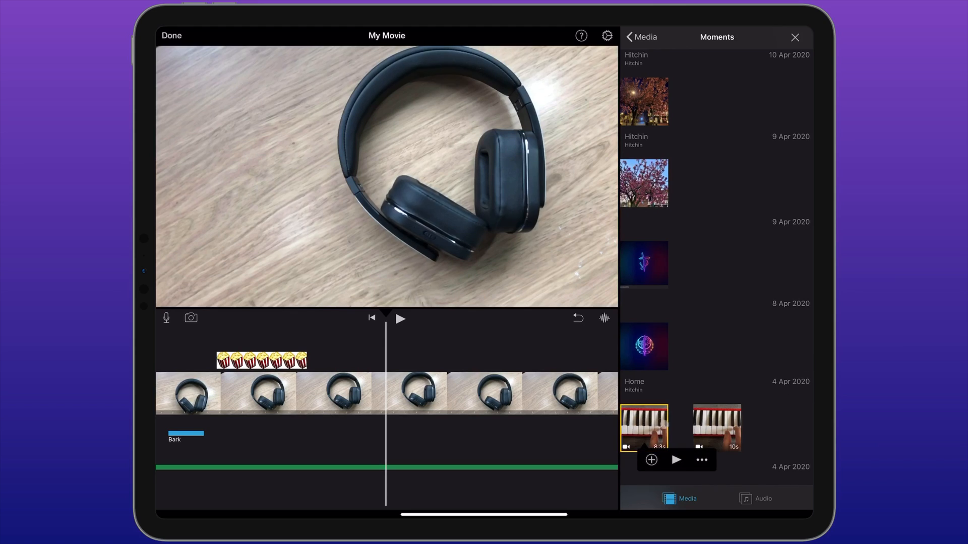
{"action": "left_click", "coordinate": [649, 459]}
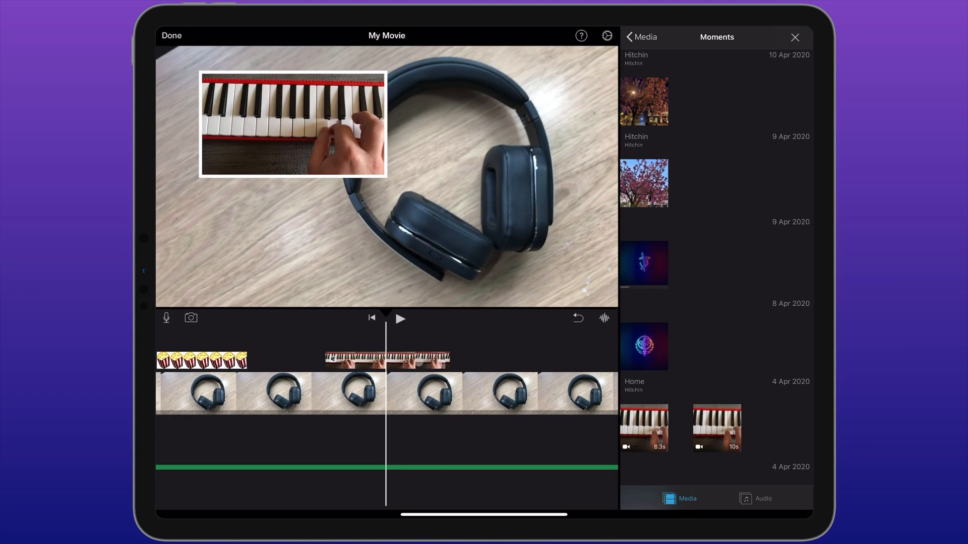
Select the piano overlay and drag its inset window lower in the frame.
{"action": "left_click", "coordinate": [387, 359]}
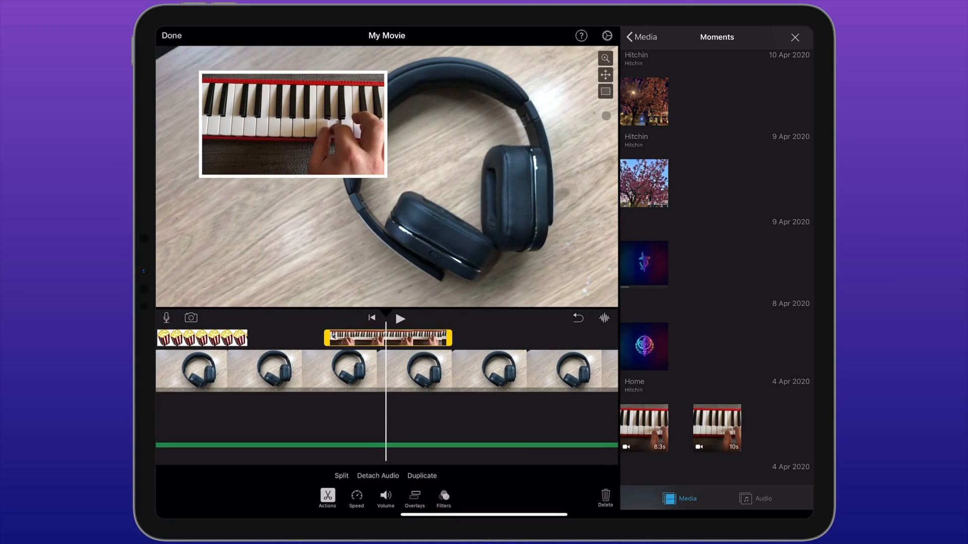
{"action": "left_click", "coordinate": [605, 74]}
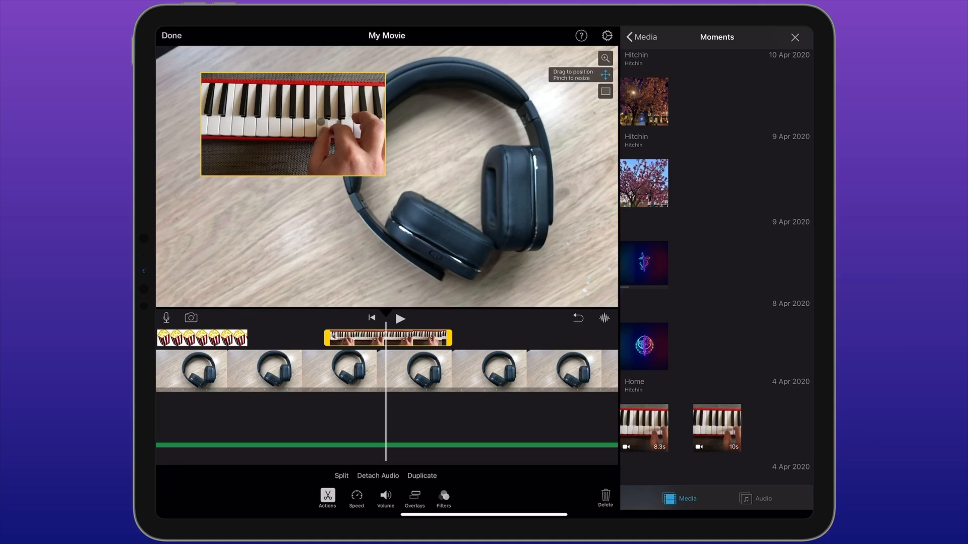
{"action": "left_click_drag", "start_coordinate": [293, 123], "coordinate": [253, 248]}
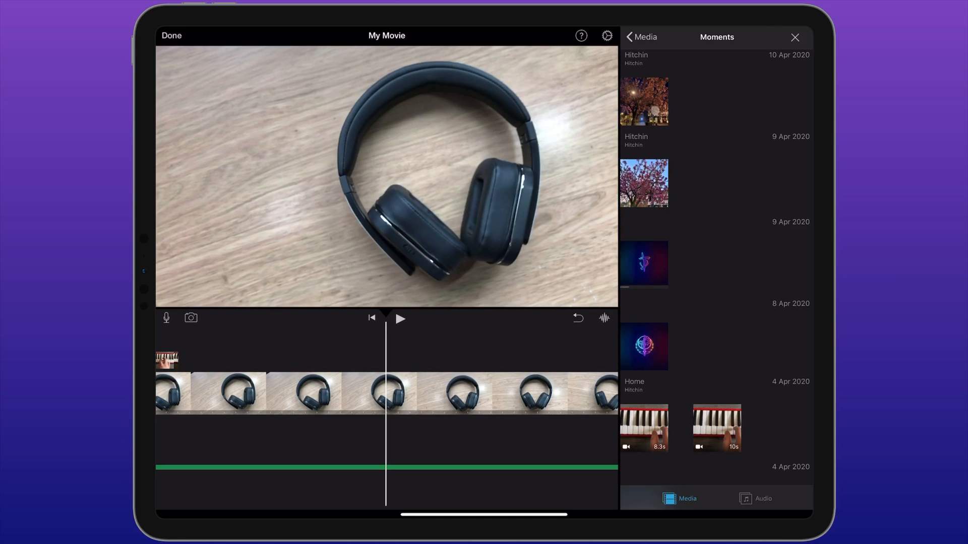
Add the 10 Apr 2020 tree photo as a cutaway over the headphones clip.
{"action": "left_click", "coordinate": [644, 102]}
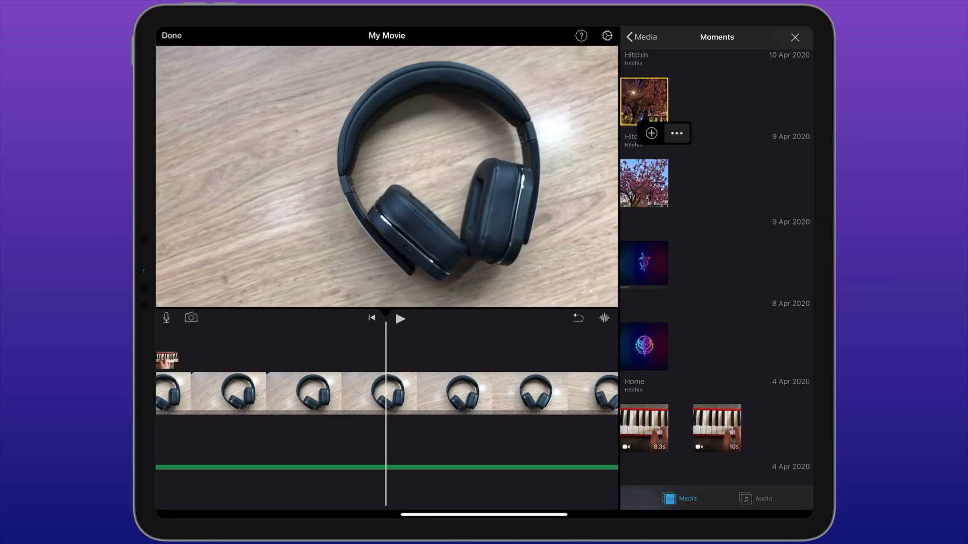
{"action": "left_click", "coordinate": [677, 133]}
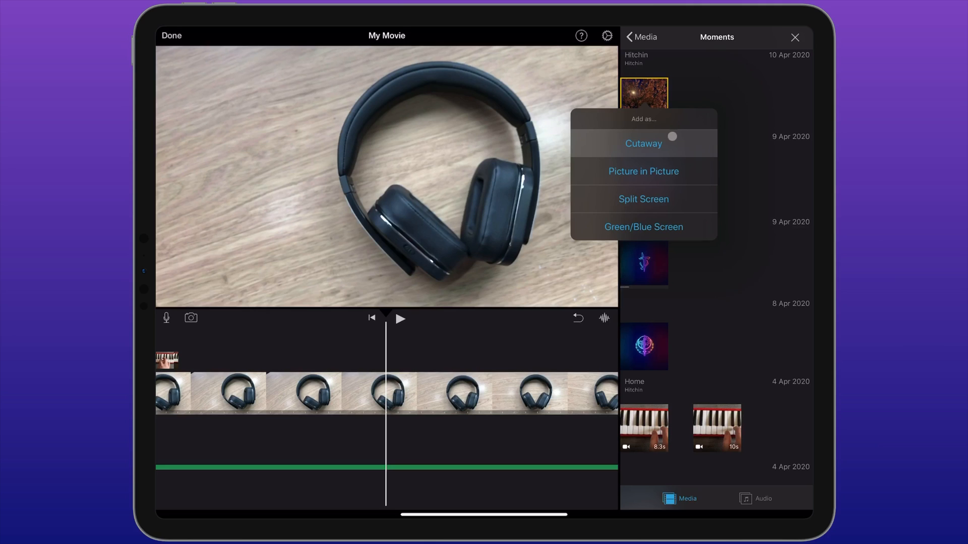
{"action": "left_click", "coordinate": [643, 143]}
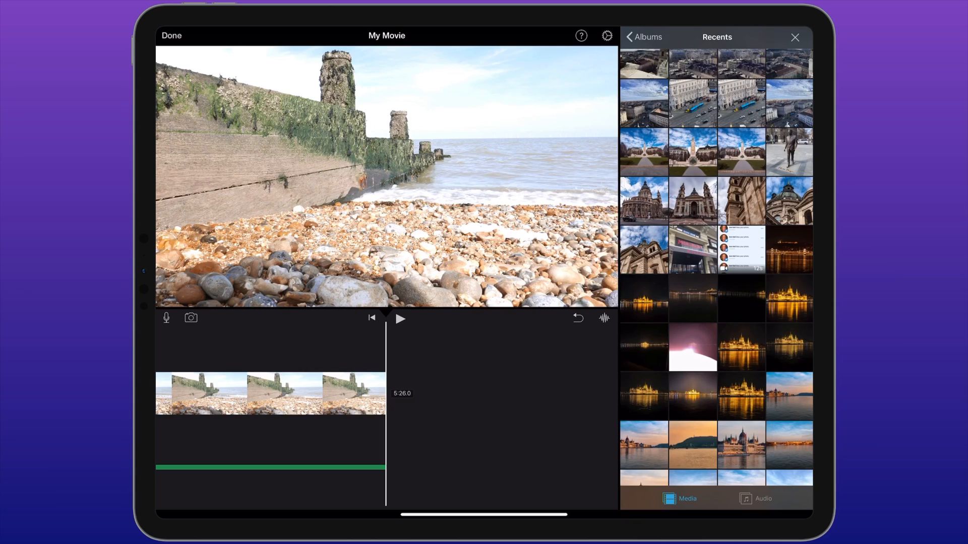
Add the domed basilica photo after the beach clip and select the new photo clip.
{"action": "left_click", "coordinate": [643, 200]}
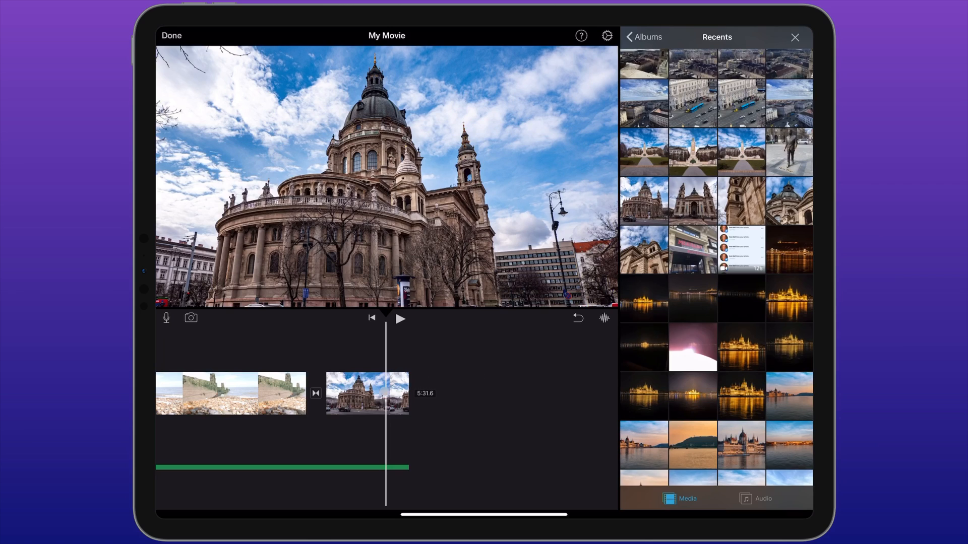
{"action": "left_click", "coordinate": [366, 393]}
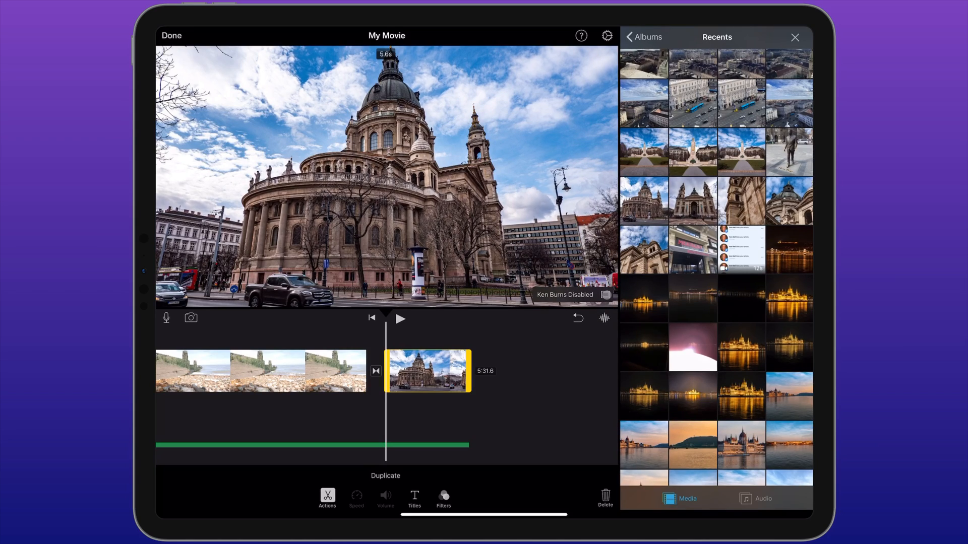
Enable Ken Burns on the basilica photo and play the transition into it, then stop.
{"action": "left_click", "coordinate": [605, 294]}
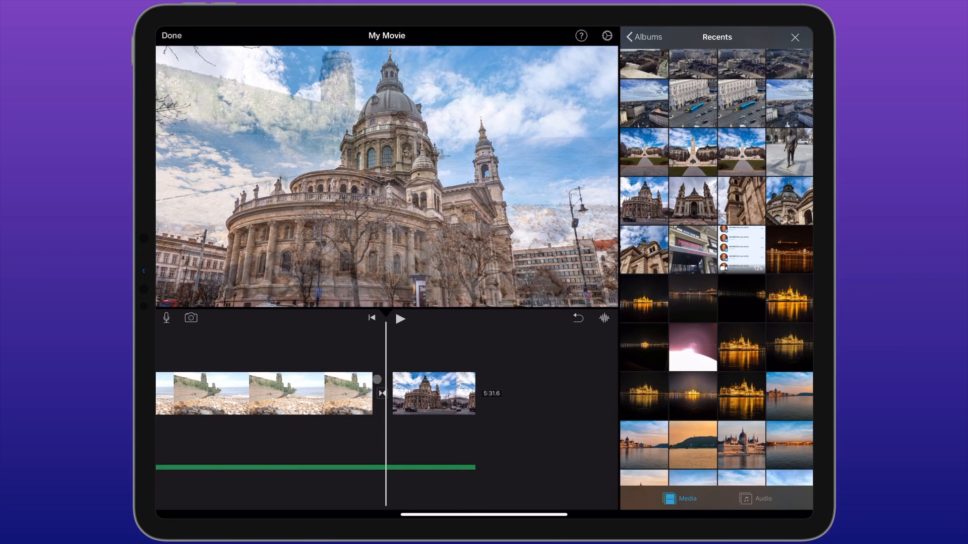
{"action": "left_click", "coordinate": [400, 318]}
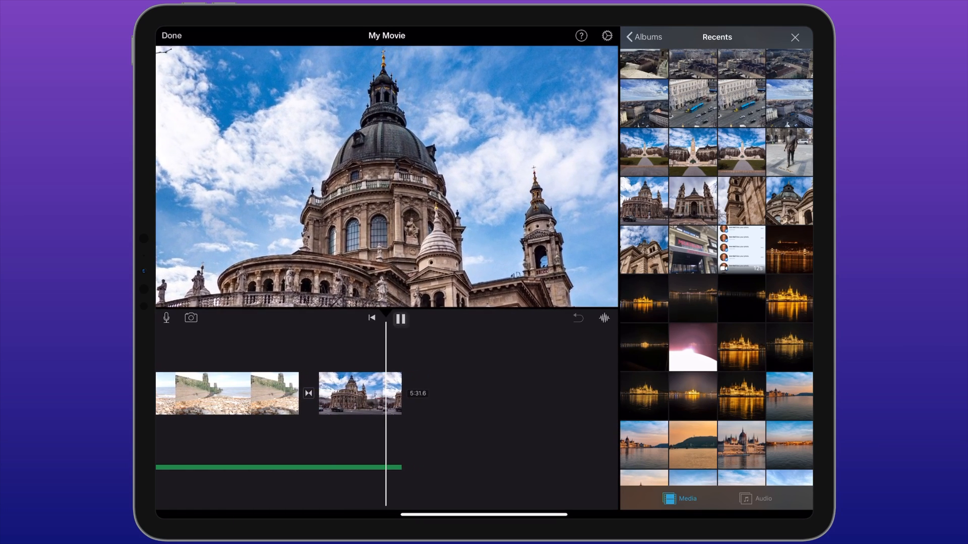
{"action": "left_click", "coordinate": [399, 318]}
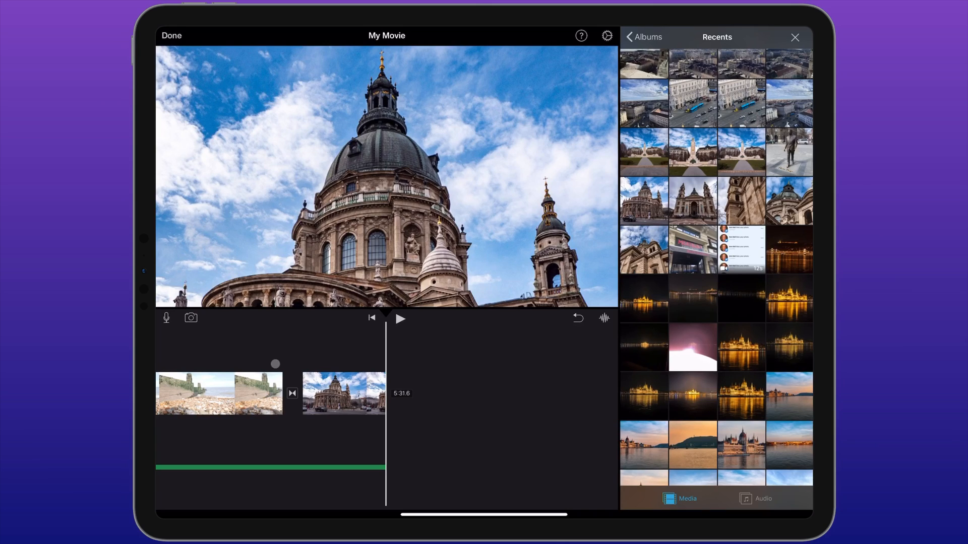
Select the basilica photo clip, set its Ken Burns starting framing, then deselect it.
{"action": "left_click", "coordinate": [344, 393]}
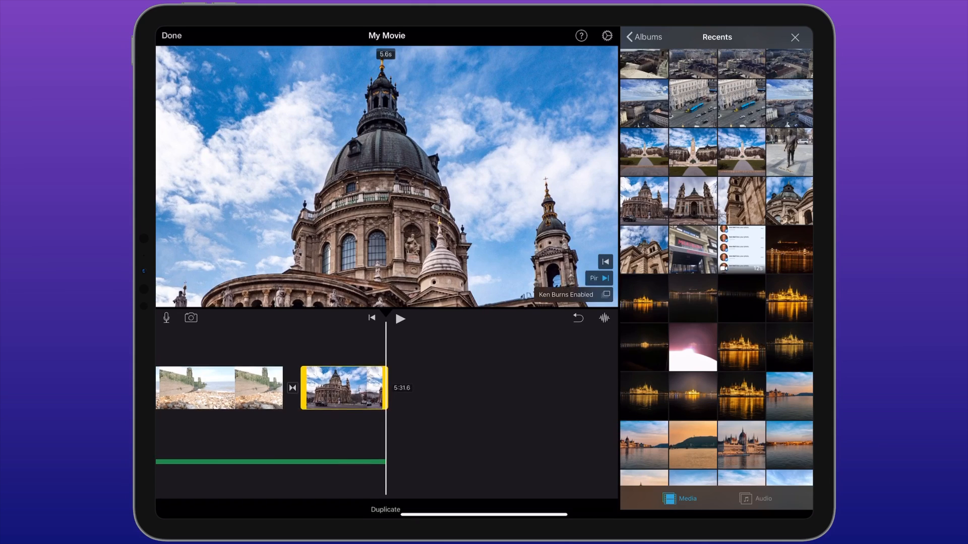
{"action": "left_click", "coordinate": [343, 388]}
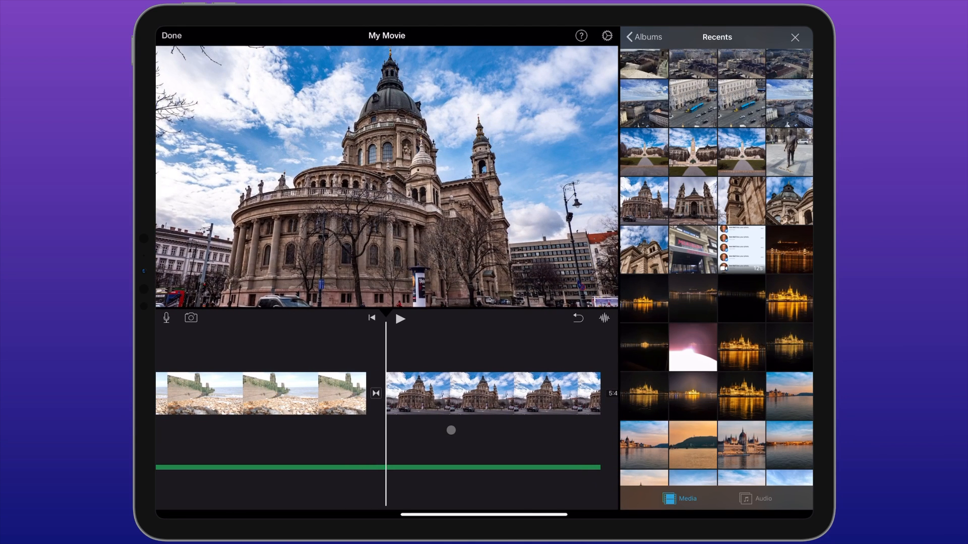
{"action": "left_click", "coordinate": [399, 318]}
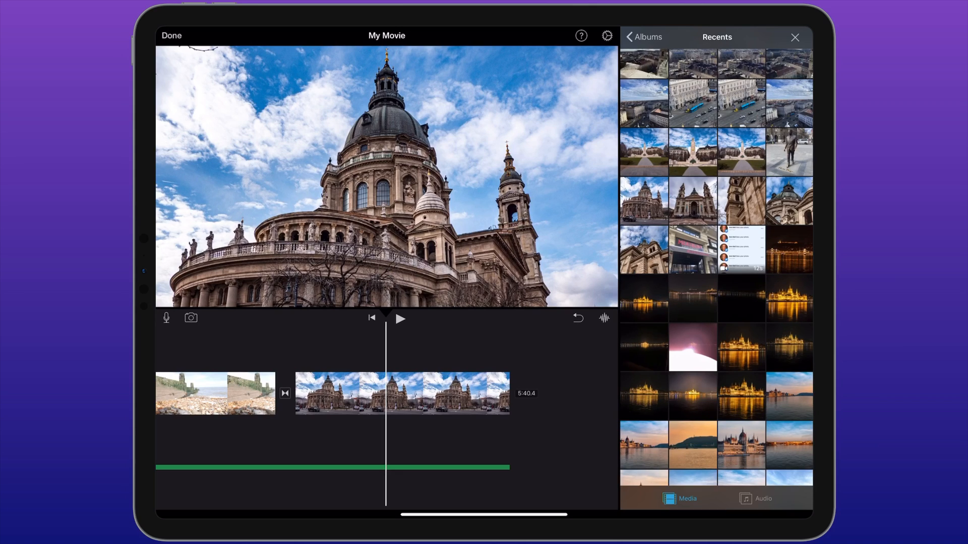
{"action": "key", "text": "space"}
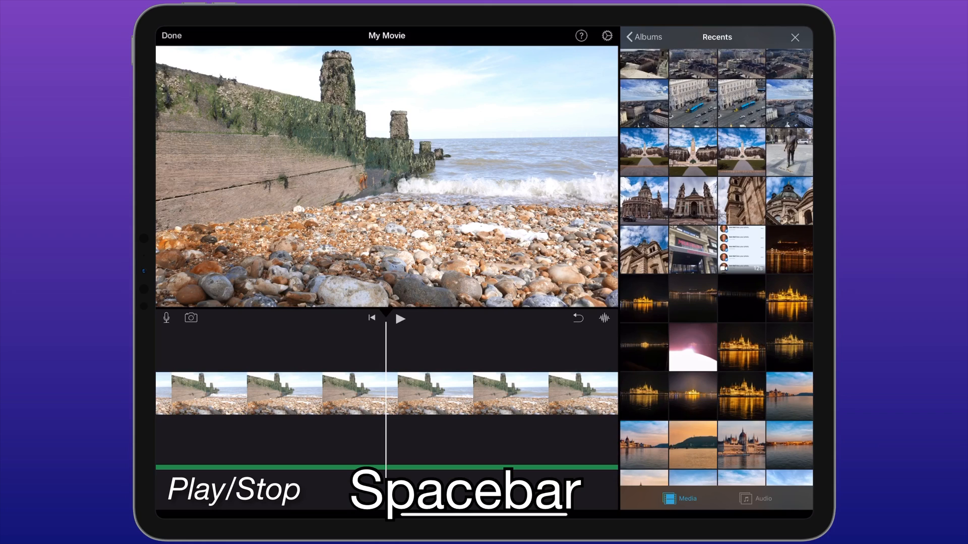
{"action": "key", "text": "space"}
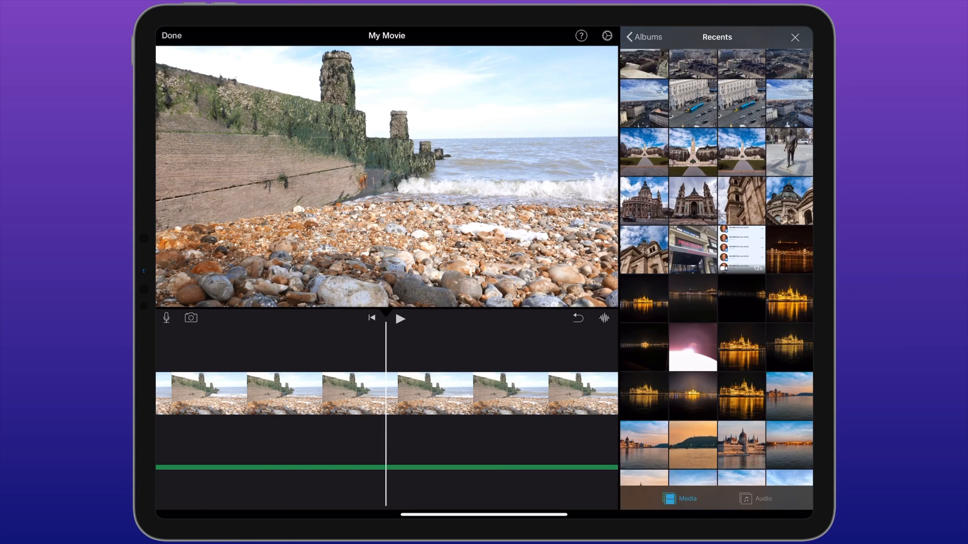
{"action": "key", "text": "cmd+z"}
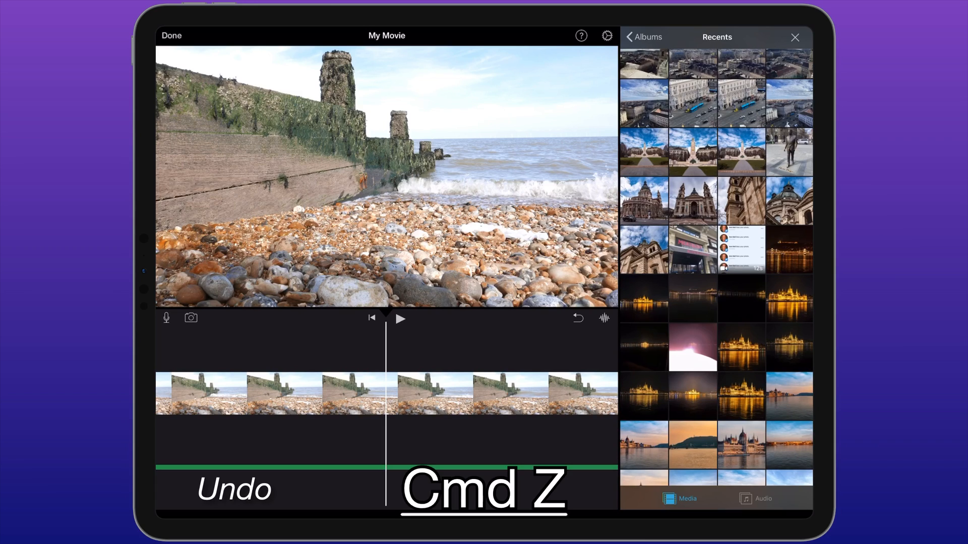
{"action": "key", "text": "cmd+shift+z"}
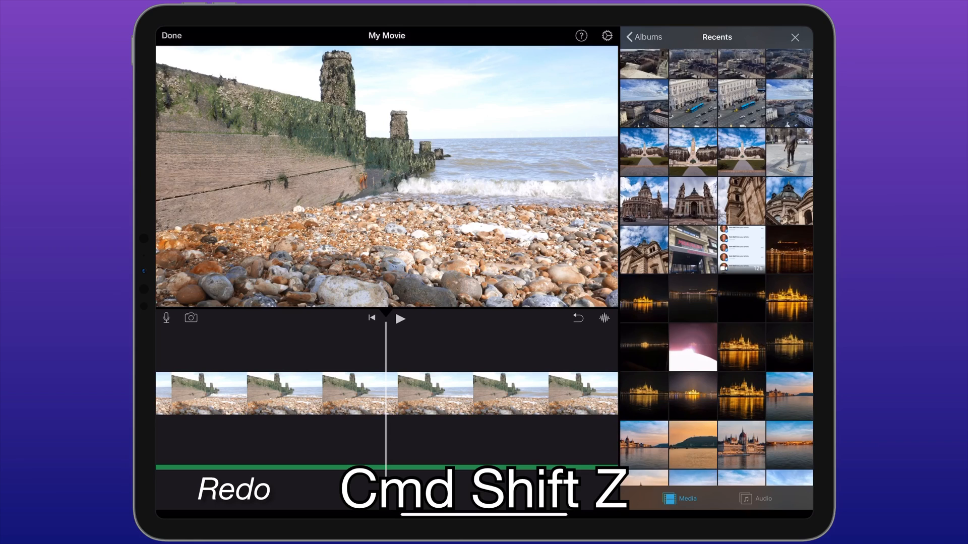
{"action": "key", "text": "cmd+shift+z"}
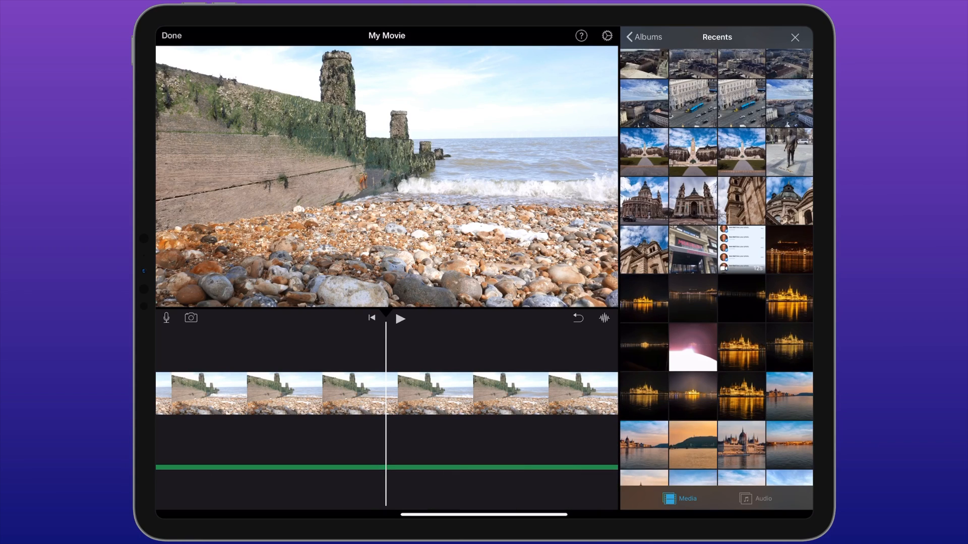
{"action": "key", "text": "cmd+plus"}
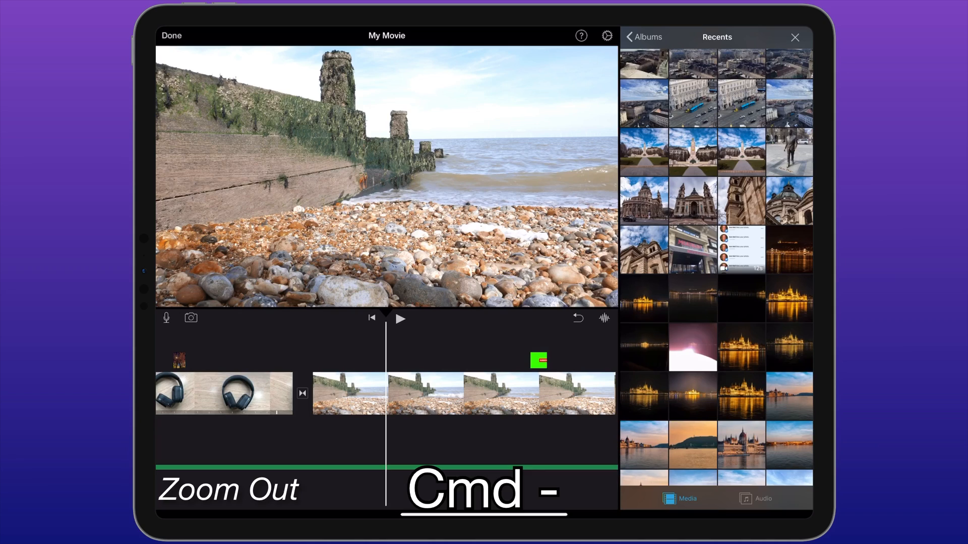
{"action": "key", "text": "cmd+-"}
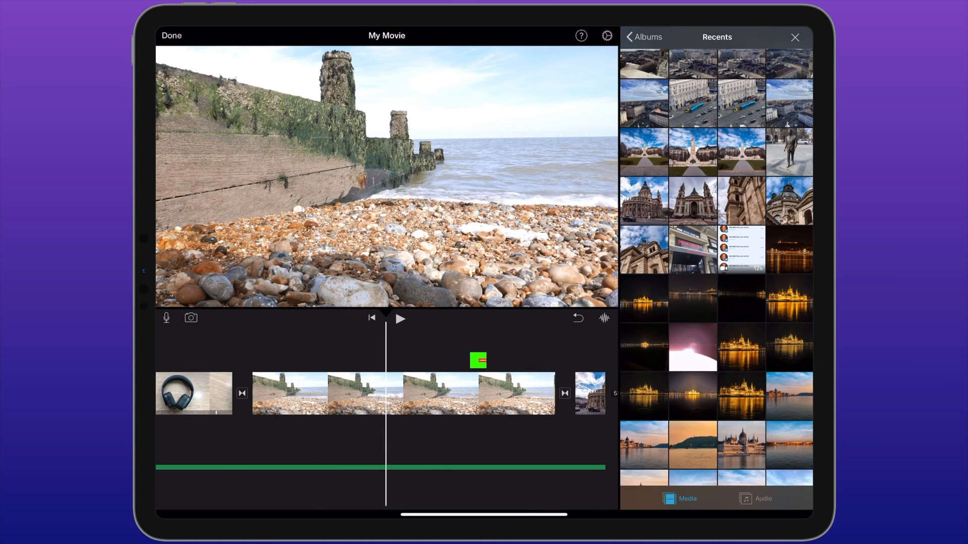
{"action": "key", "text": "cmd+b"}
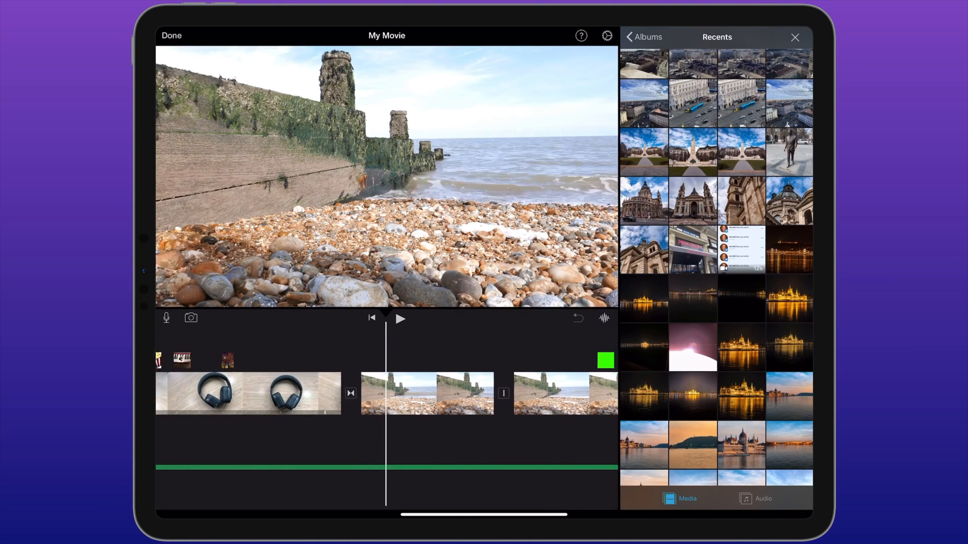
Select the beach clip and display the keyboard shortcuts overlay.
{"action": "left_click", "coordinate": [426, 393]}
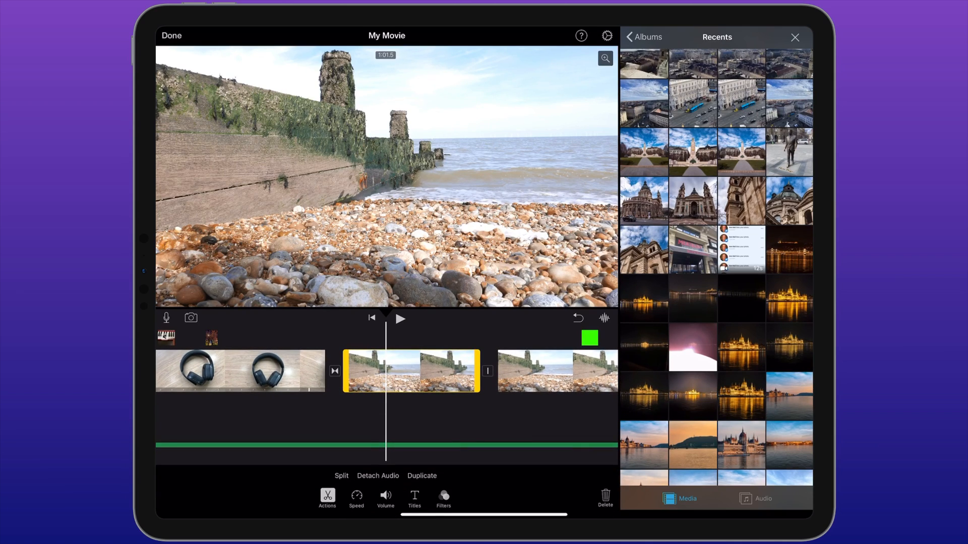
{"action": "key", "text": "cmd+shift+m"}
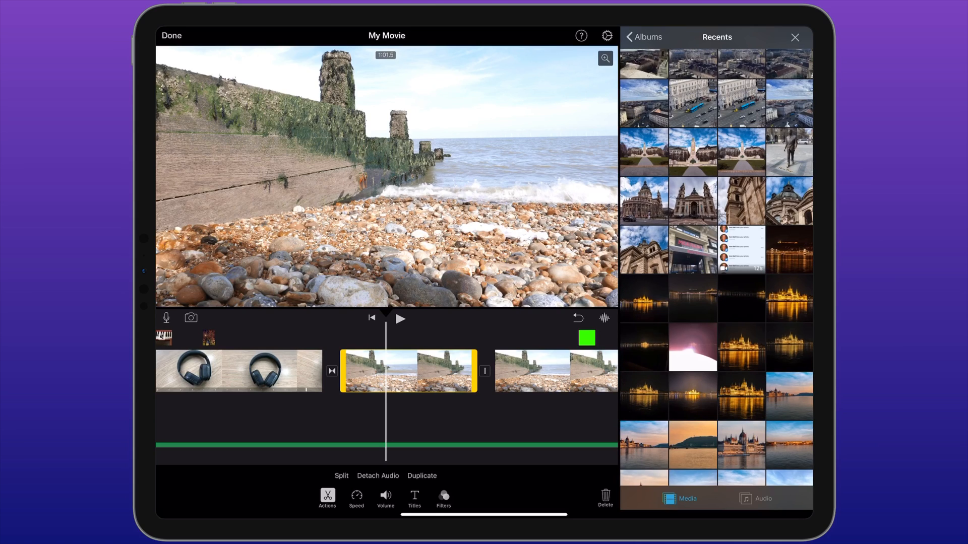
{"action": "left_click", "coordinate": [580, 35]}
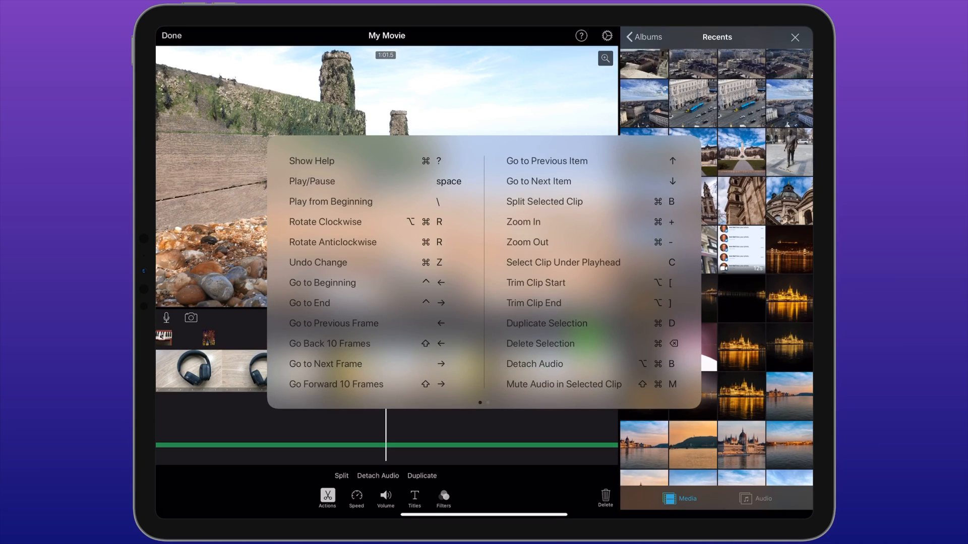